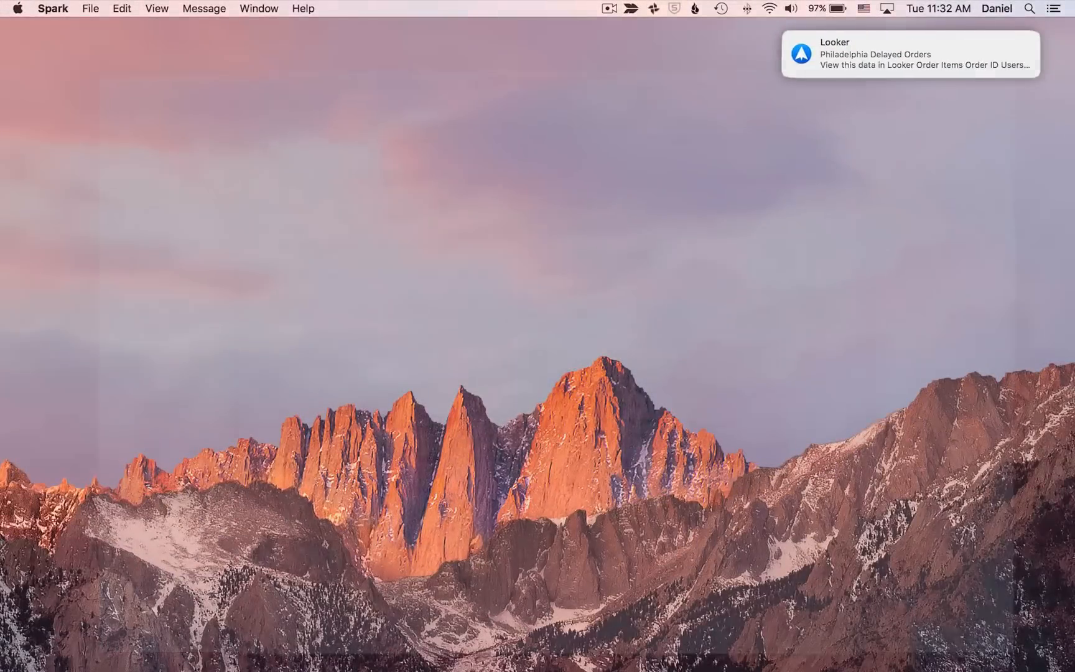
# - Open the Philadelphia Delayed Orders email from the Looker notification in Spark
pyautogui.click(910, 53)
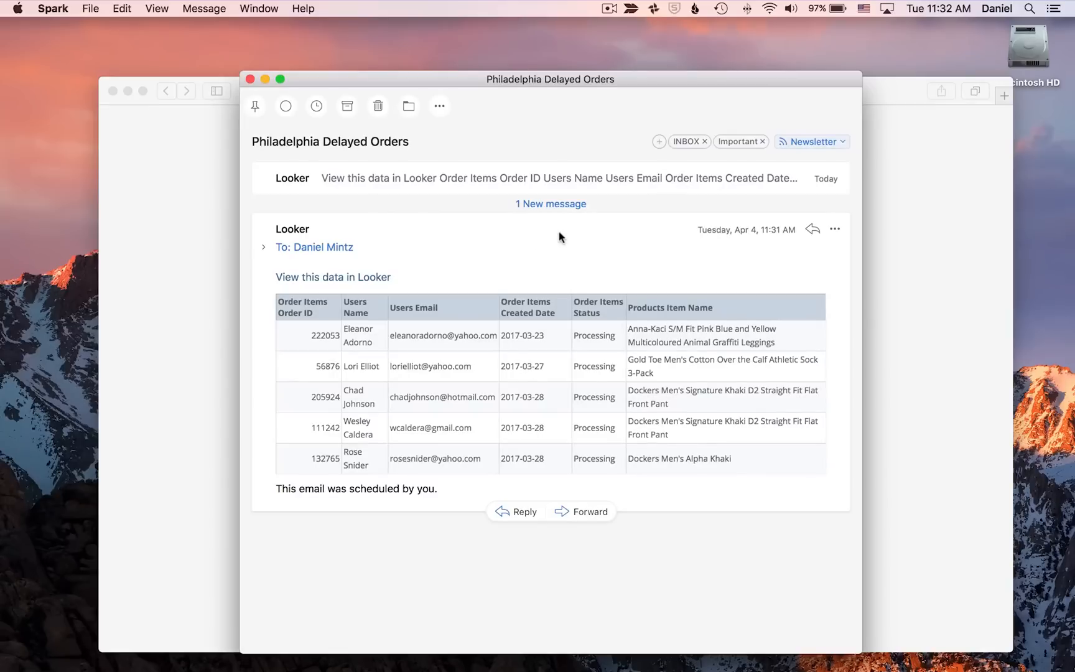
pyautogui.moveTo(481, 350)
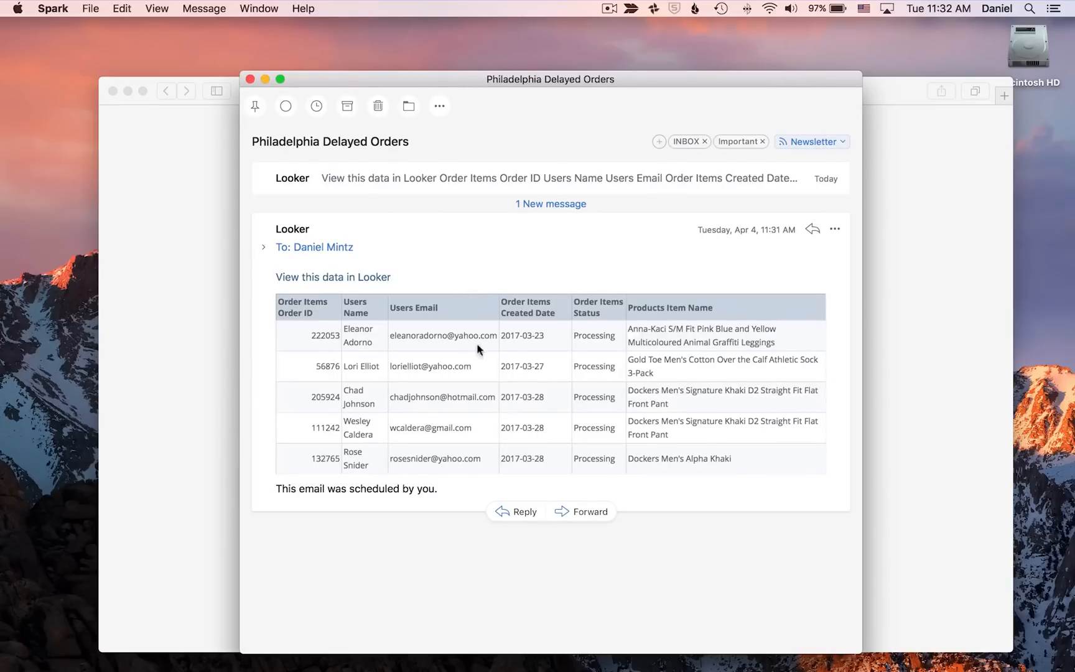
pyautogui.moveTo(333, 277)
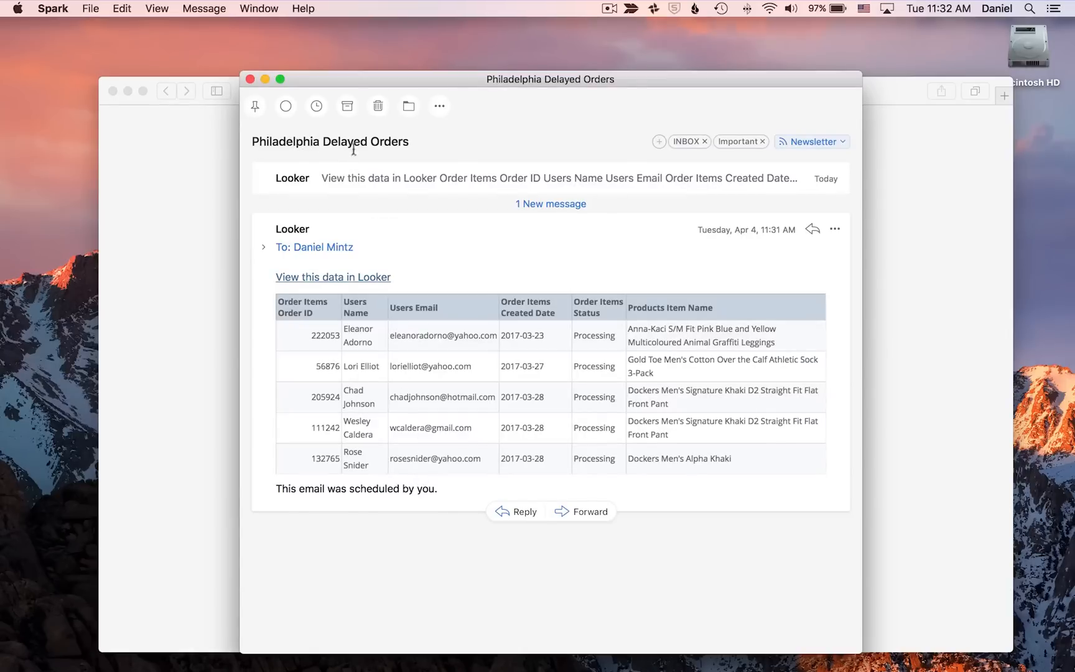
pyautogui.moveTo(490, 291)
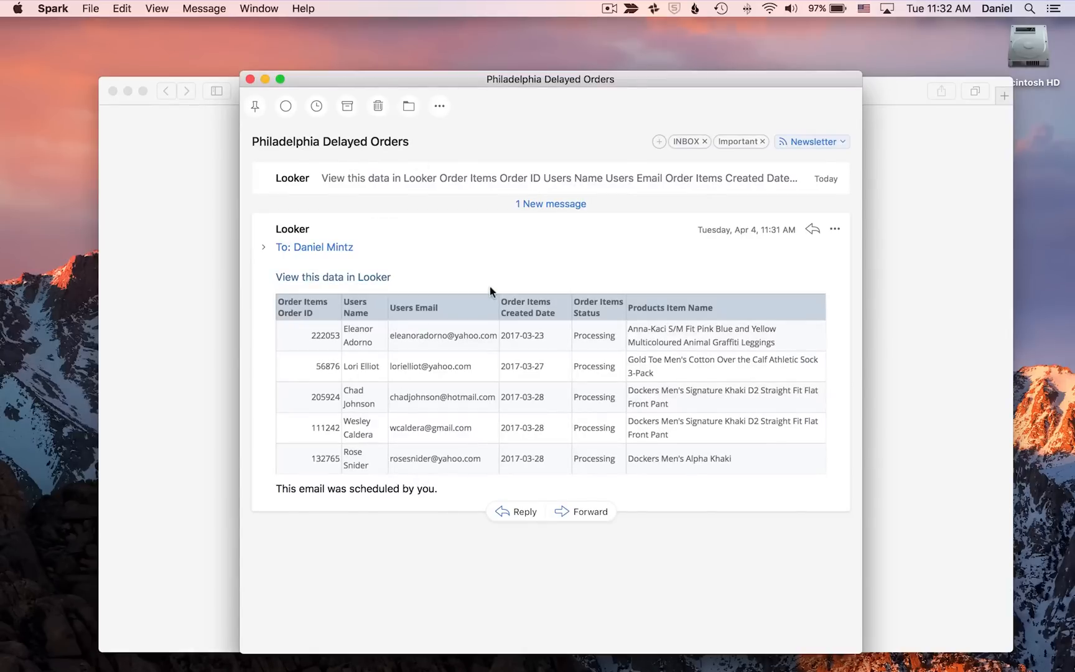
pyautogui.moveTo(567, 356)
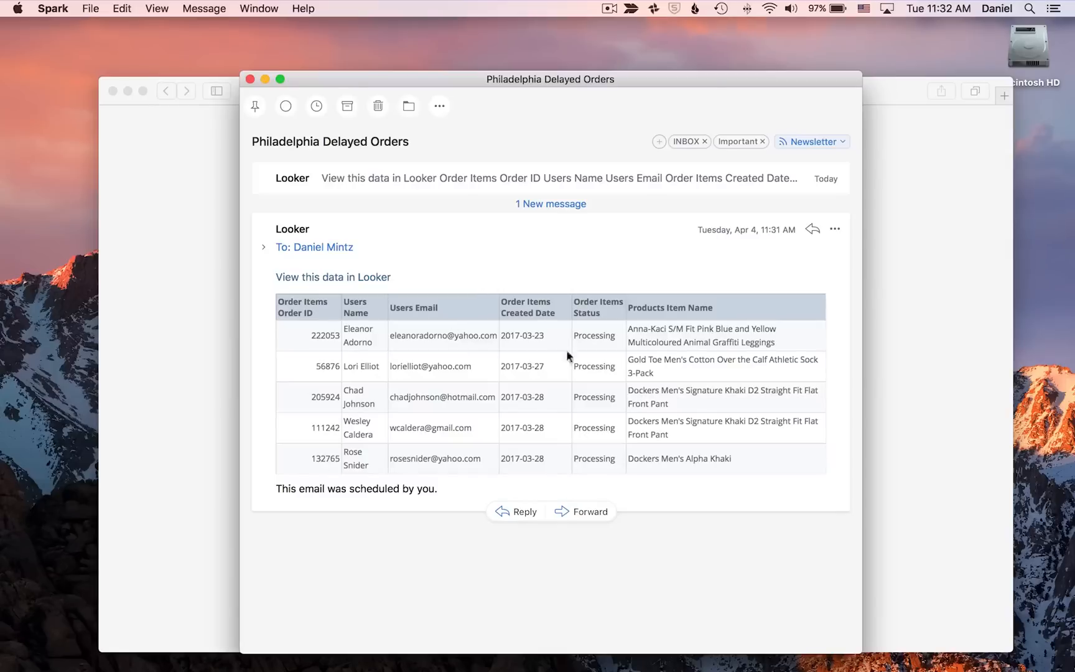
pyautogui.moveTo(334, 277)
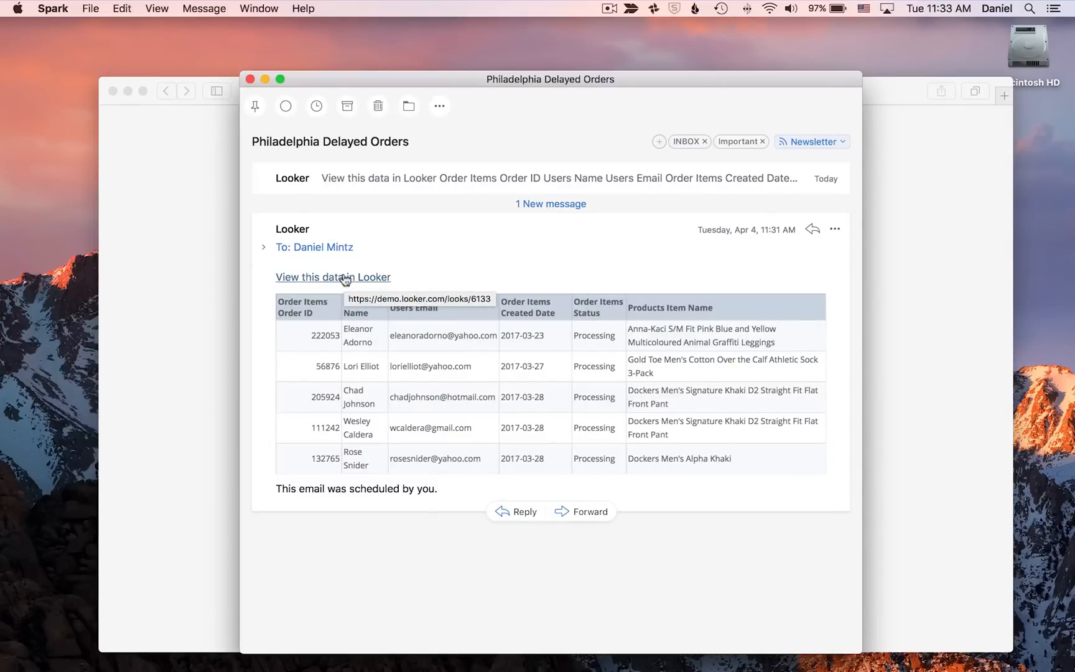
# - Follow the email's data link to the Philadelphia Delayed Orders look in Looker
pyautogui.click(333, 278)
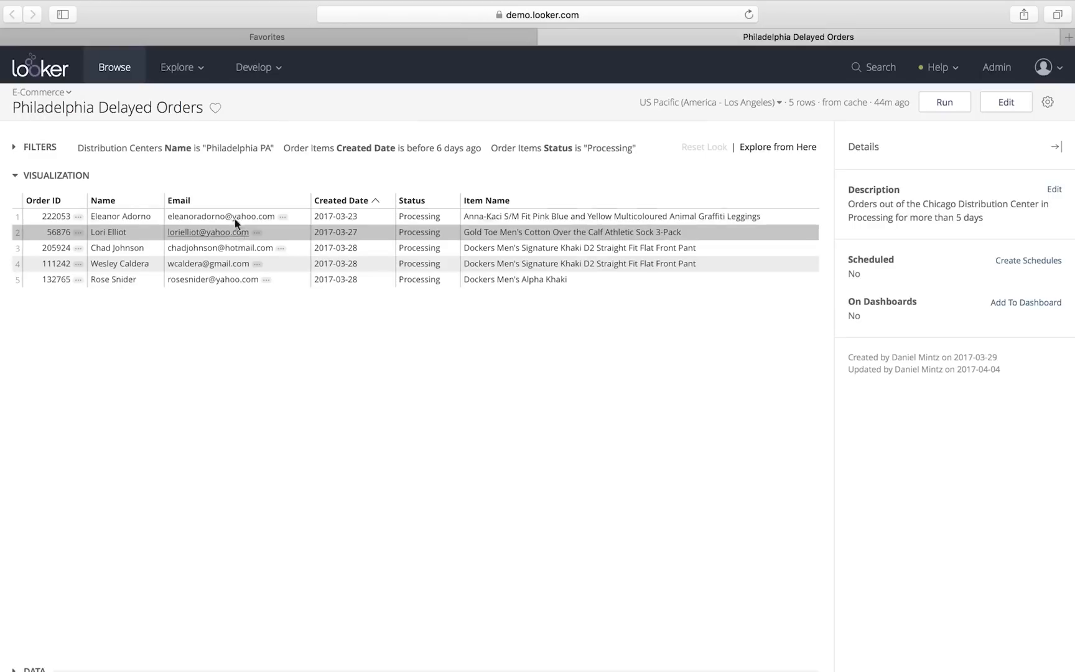
pyautogui.moveTo(480, 247)
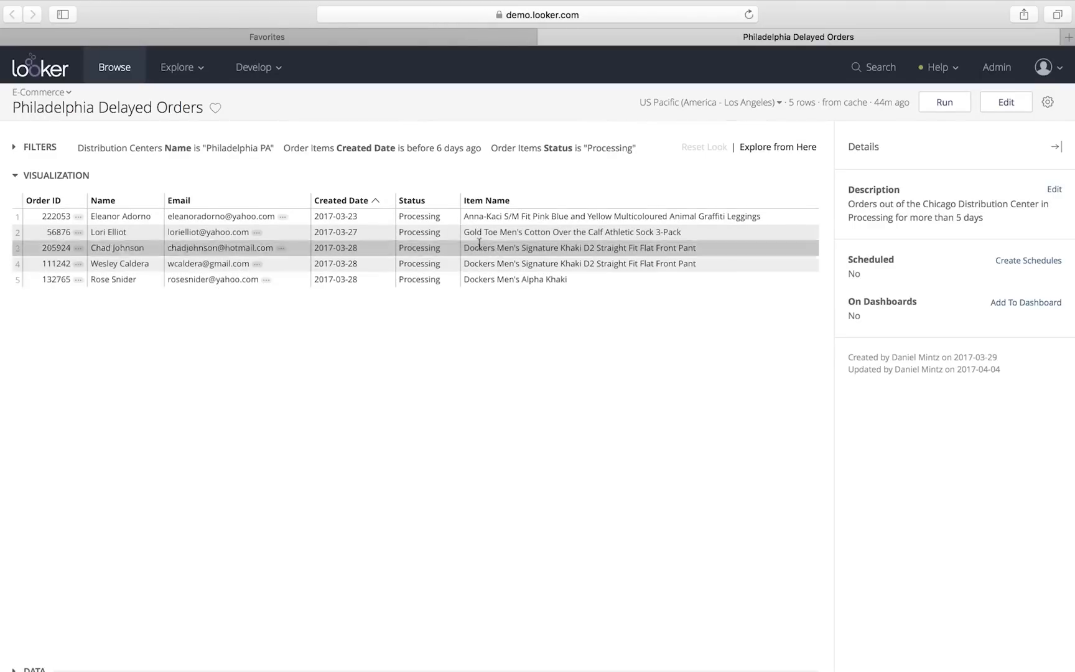
pyautogui.moveTo(209, 220)
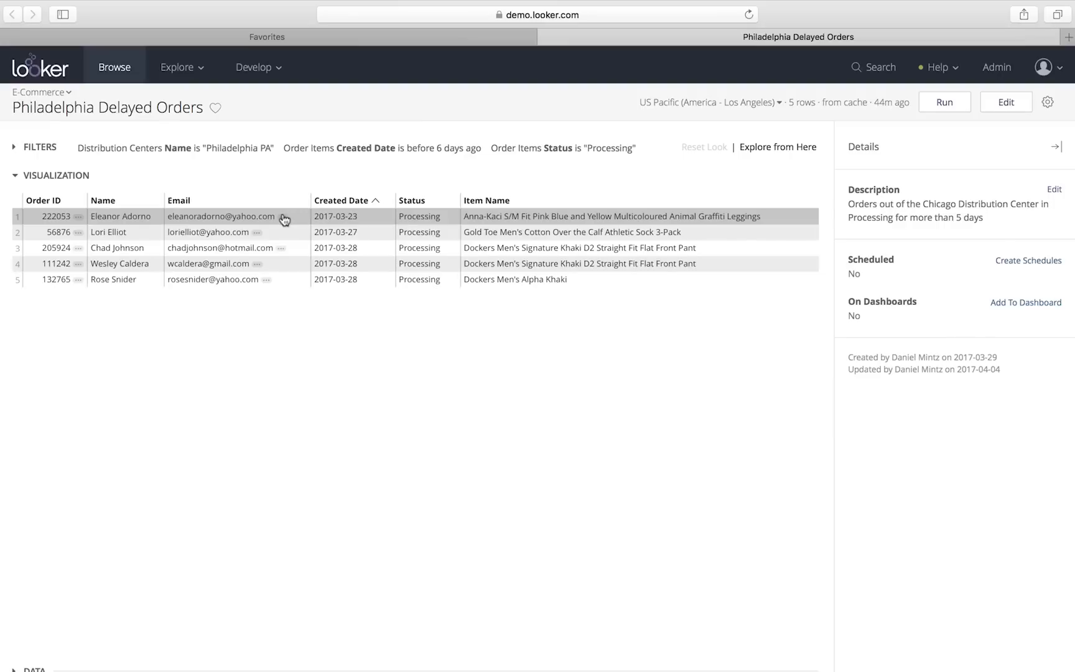
# - Open the User Lookup Dashboard for the first delayed order's customer email
pyautogui.click(282, 216)
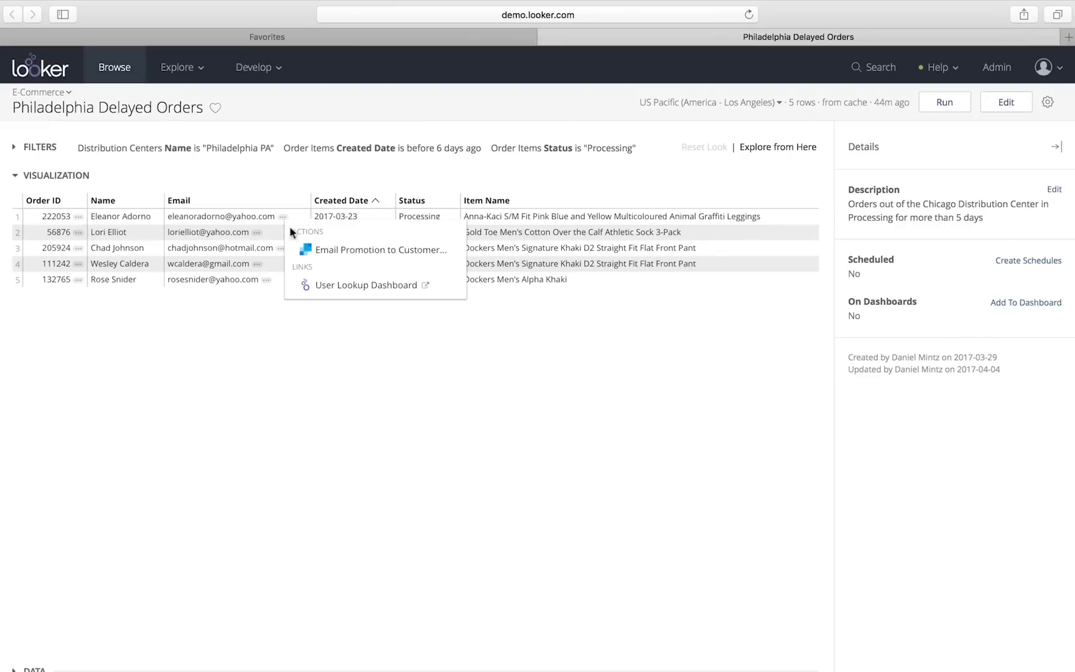
pyautogui.click(366, 285)
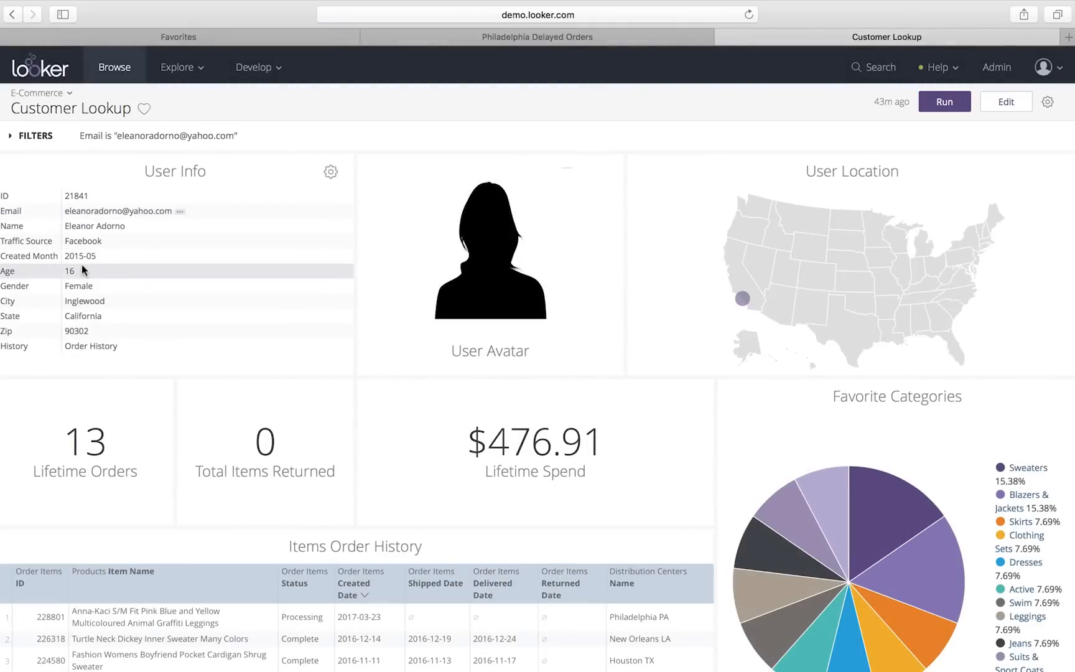
pyautogui.moveTo(85, 445)
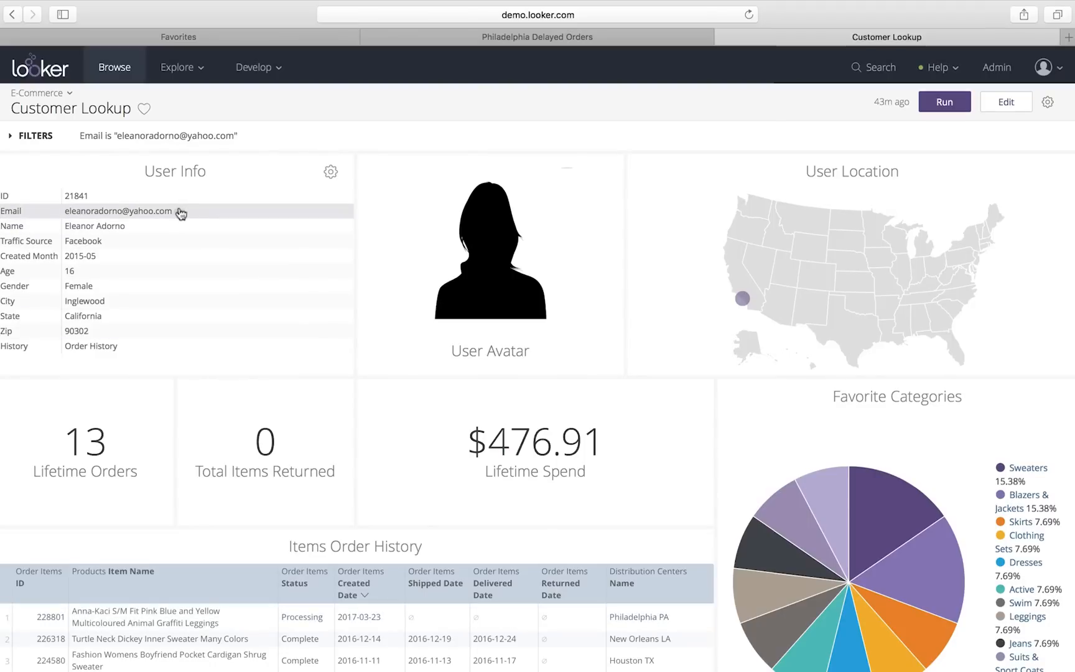
# - Send the 10% loyalty promotion email to Eleanor and return to the delayed orders look
pyautogui.click(179, 212)
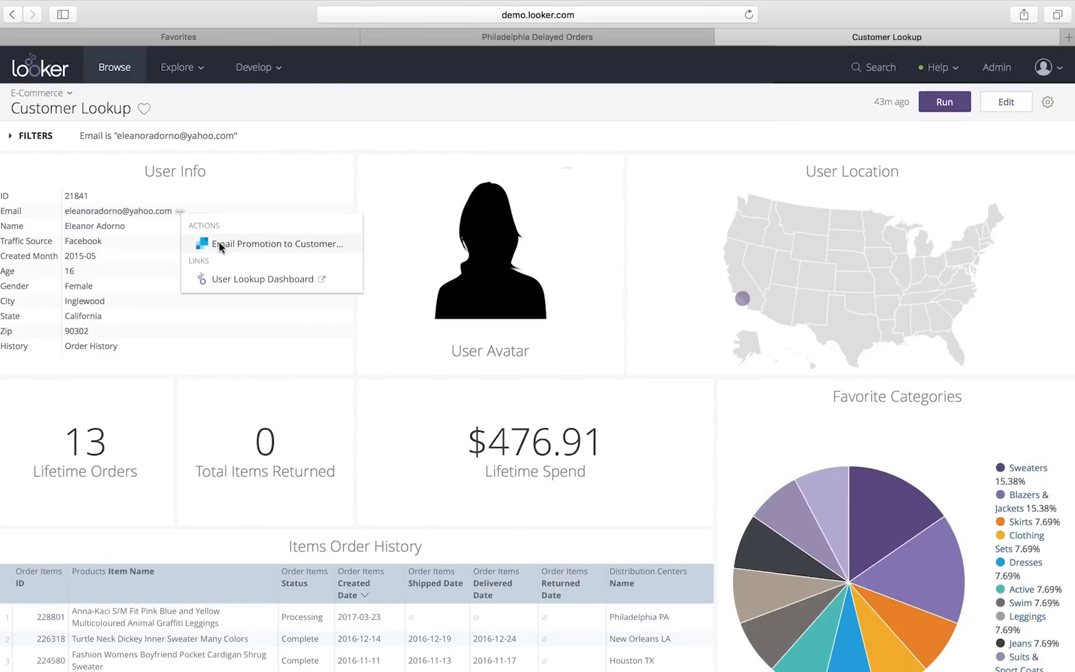
pyautogui.click(276, 244)
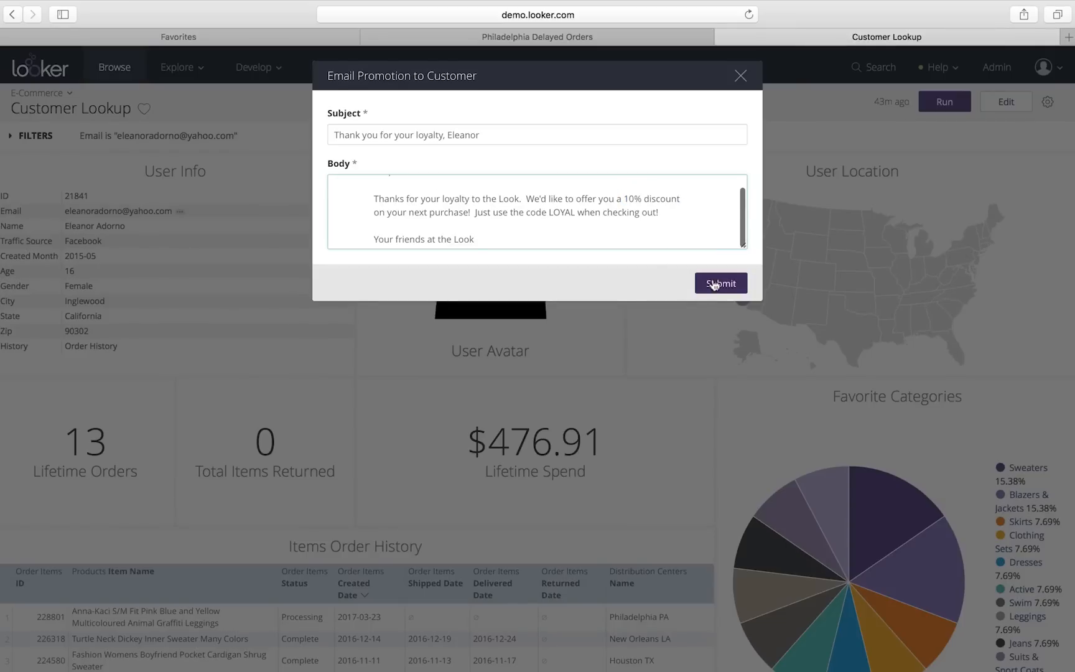
pyautogui.click(721, 284)
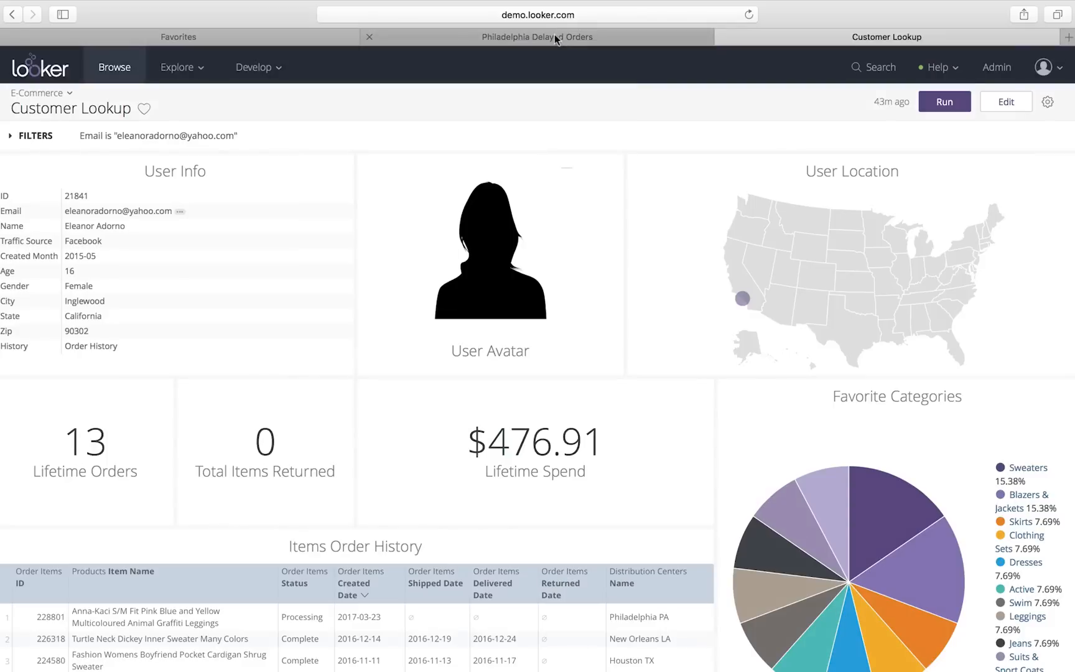
pyautogui.click(537, 36)
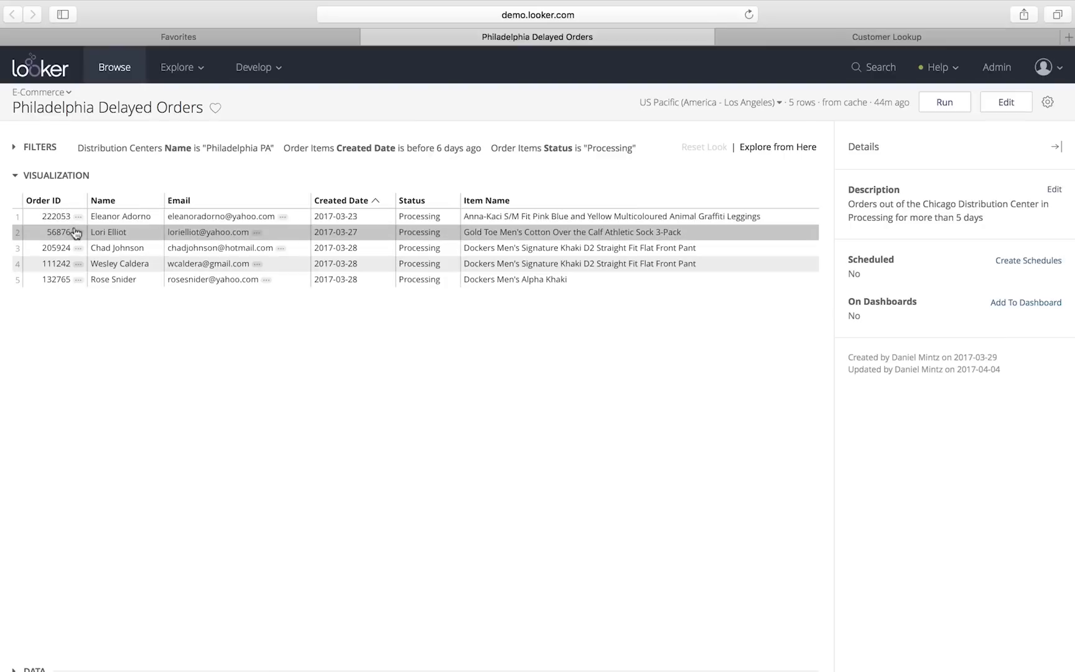
# - Send order 56876's delayed orders to the Customer Support Slack channel with a handling request
pyautogui.click(78, 231)
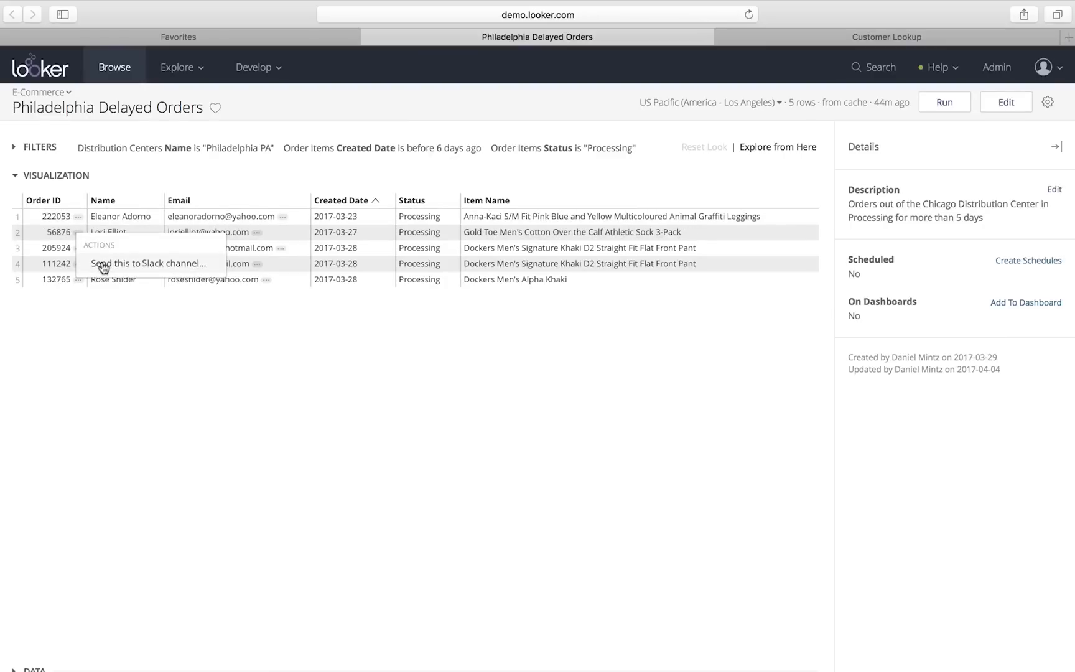
pyautogui.click(148, 264)
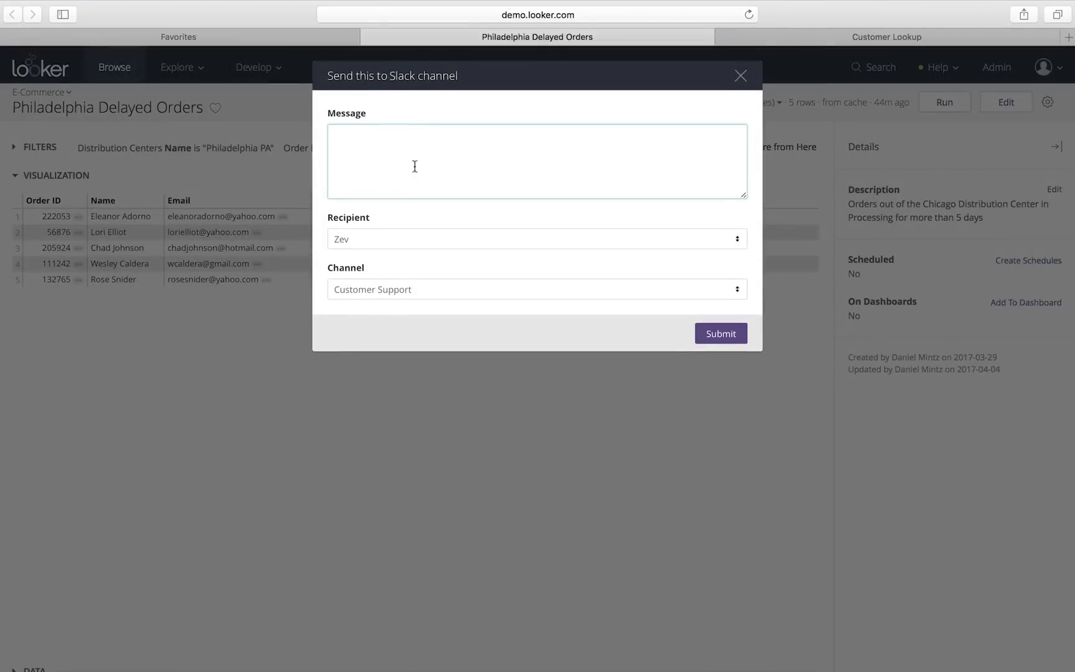
pyautogui.write('Hey @here, can someone take a look at the delayed orders in Philadelphia?  I already emailed')
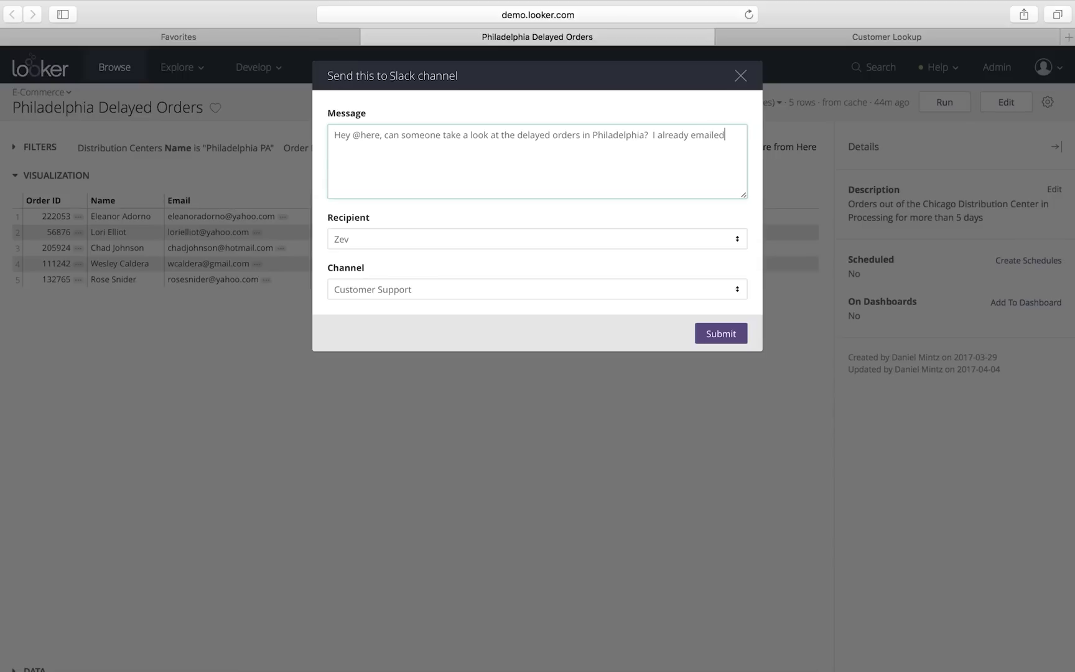
pyautogui.write('Eleanor, but please han')
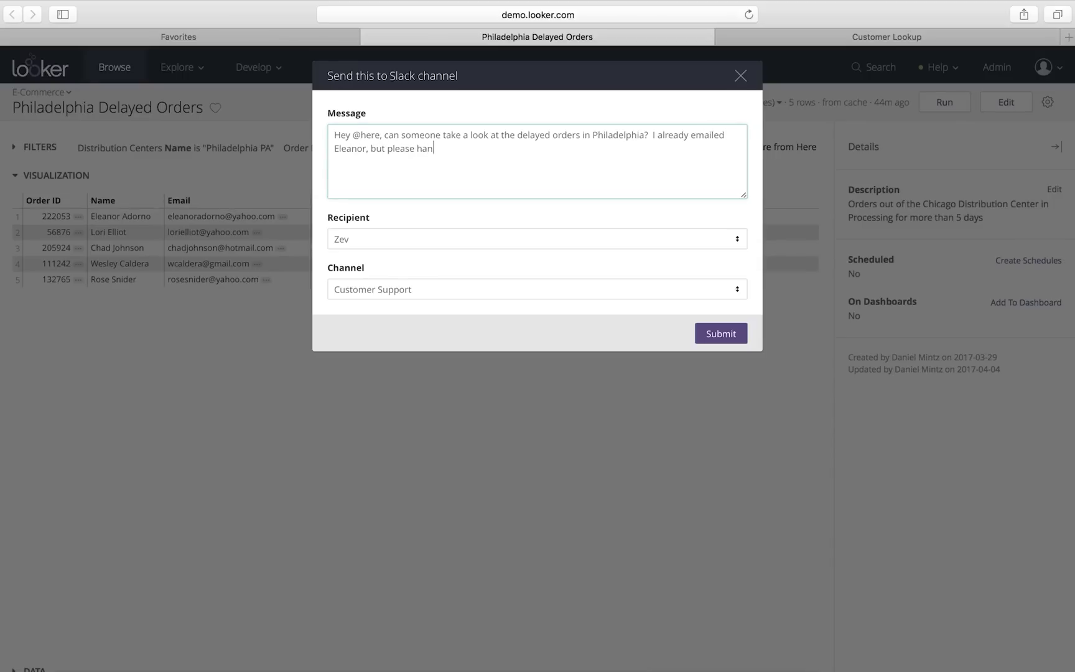
pyautogui.write('dle the others. Thanks!')
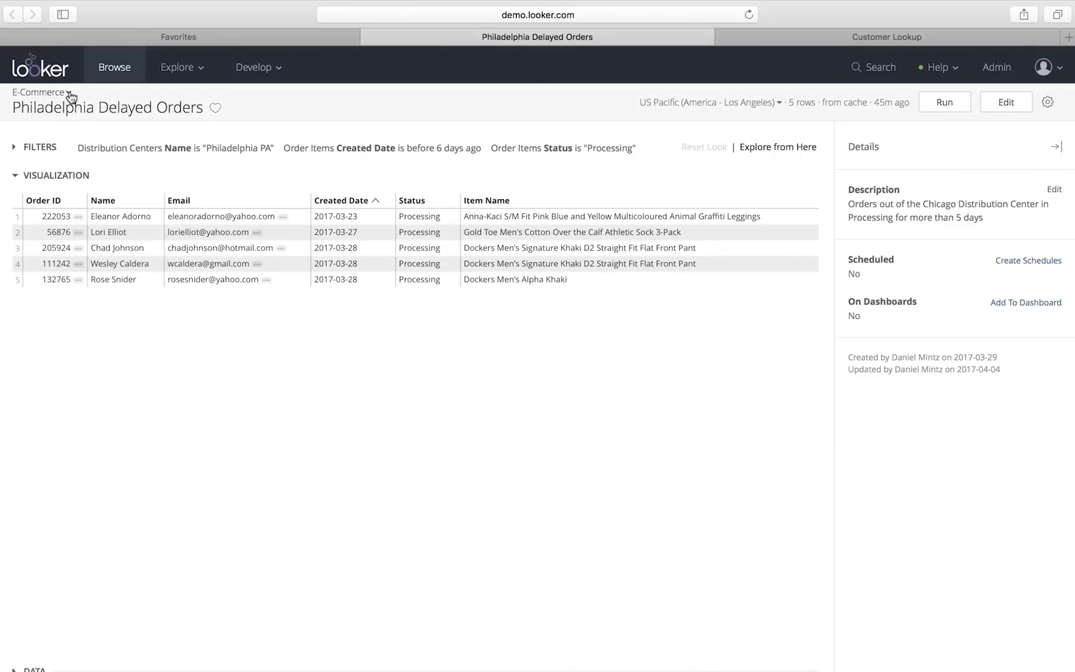
# - Open the Business Pulse dashboard and pan the Highest Spending Users map toward the Midwest
pyautogui.click(41, 92)
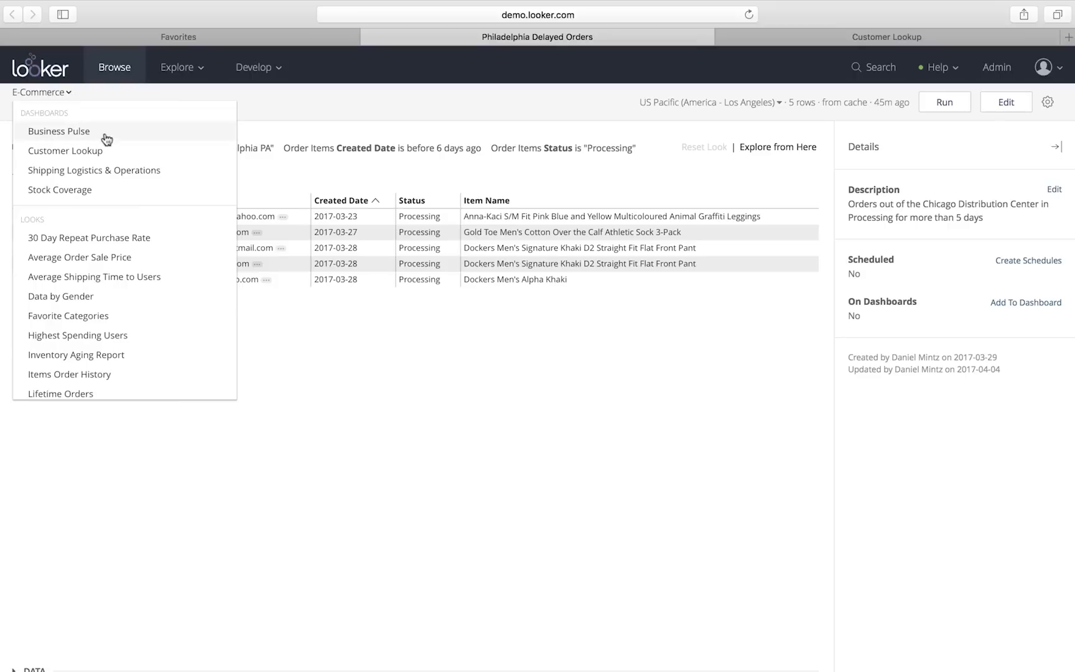
pyautogui.moveTo(112, 132)
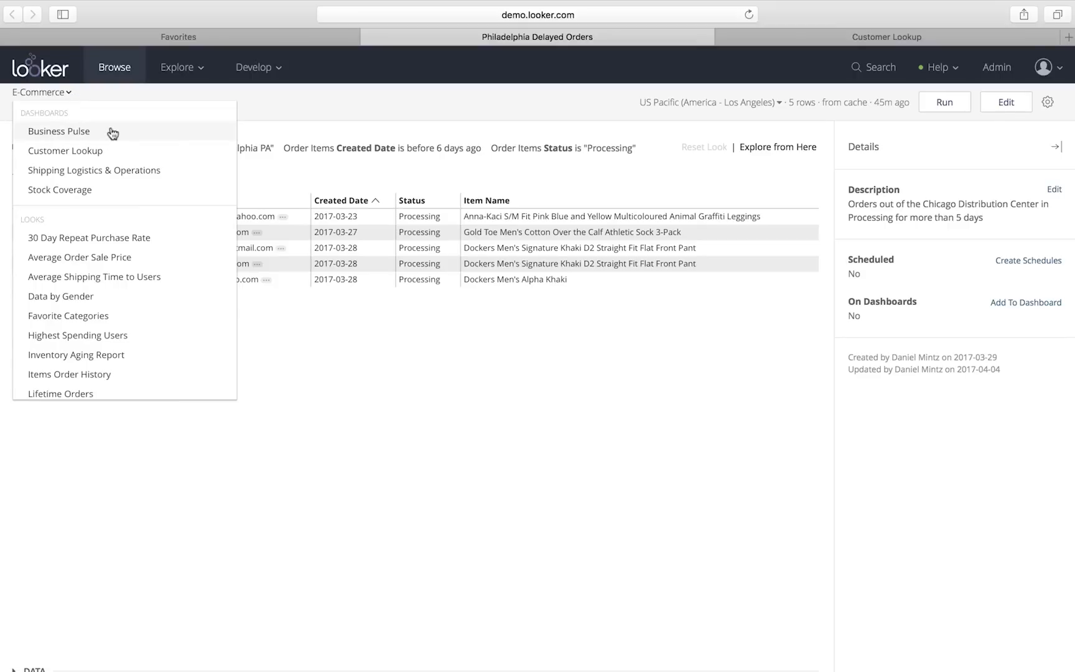
pyautogui.click(59, 131)
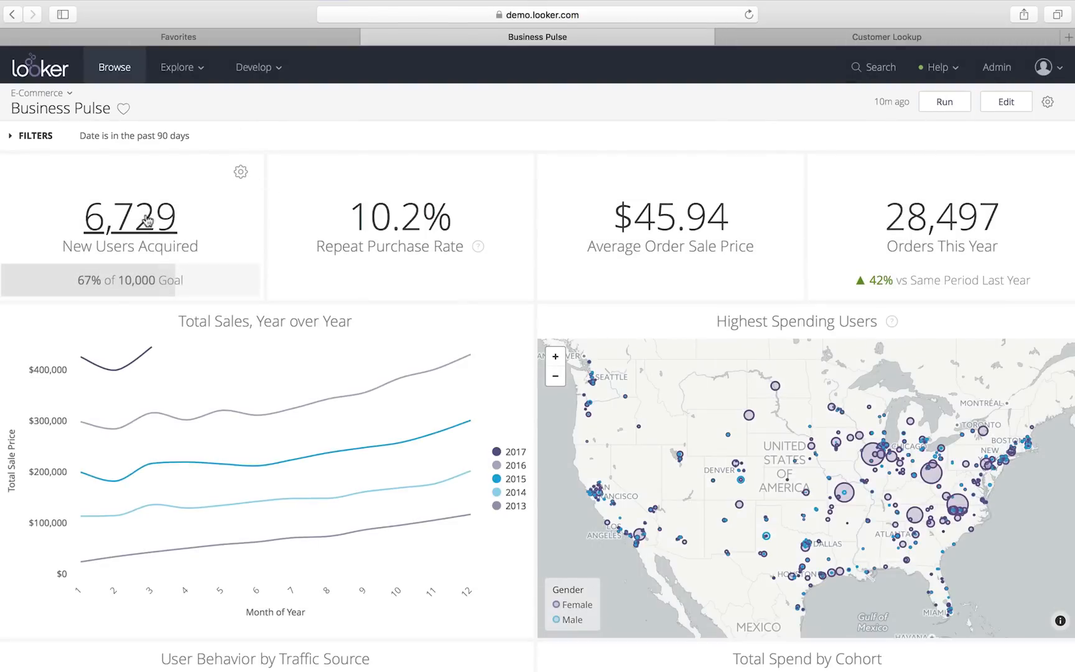
pyautogui.moveTo(297, 214)
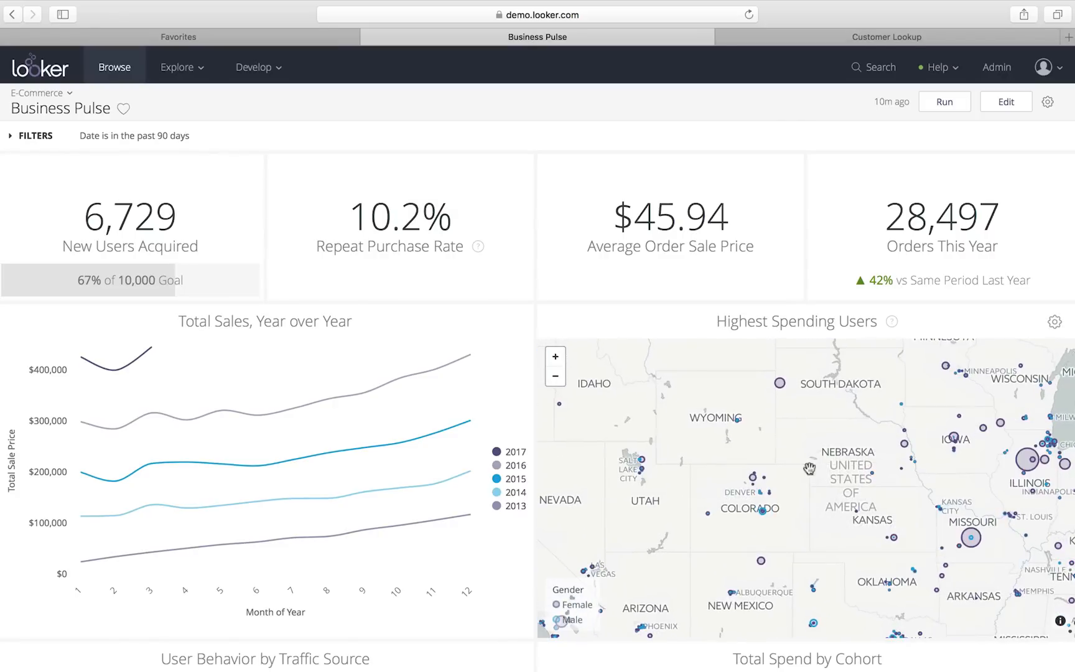
pyautogui.moveTo(809, 467); pyautogui.dragTo(725, 454)
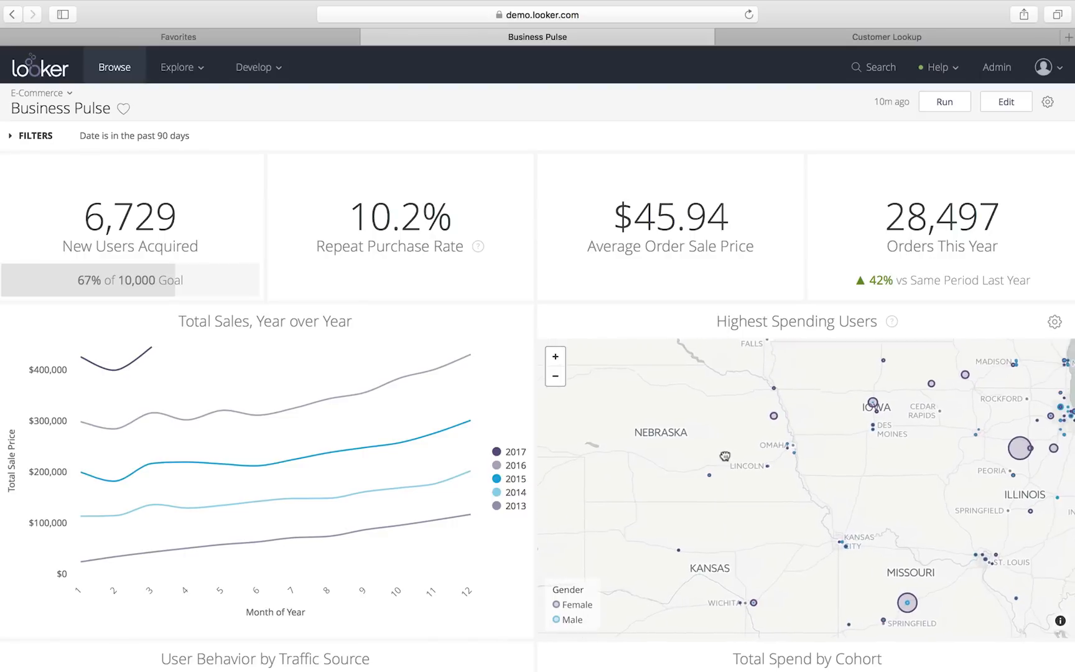
# - Review the dashboard tiles down to Orders by Day and Category
pyautogui.scroll(-3)
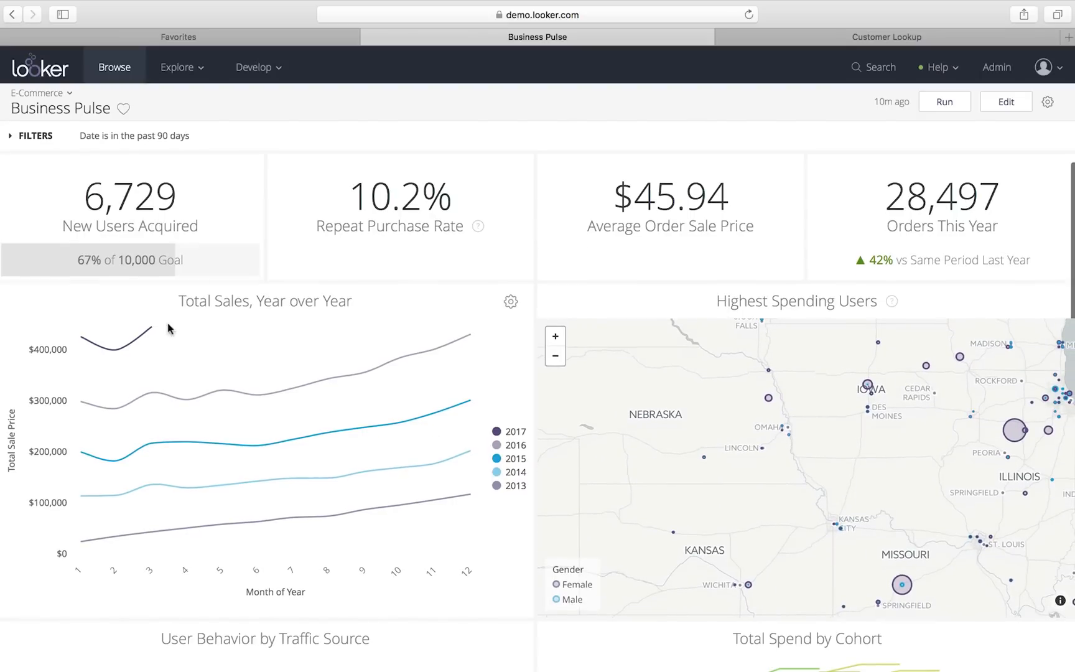
pyautogui.moveTo(149, 328)
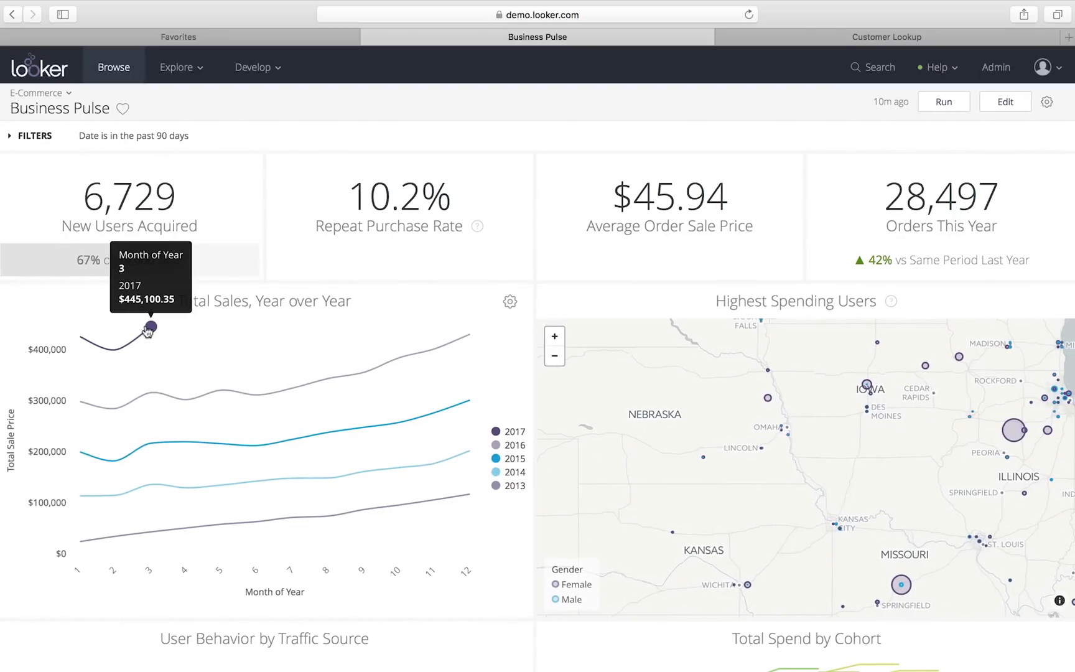
pyautogui.scroll(-3)
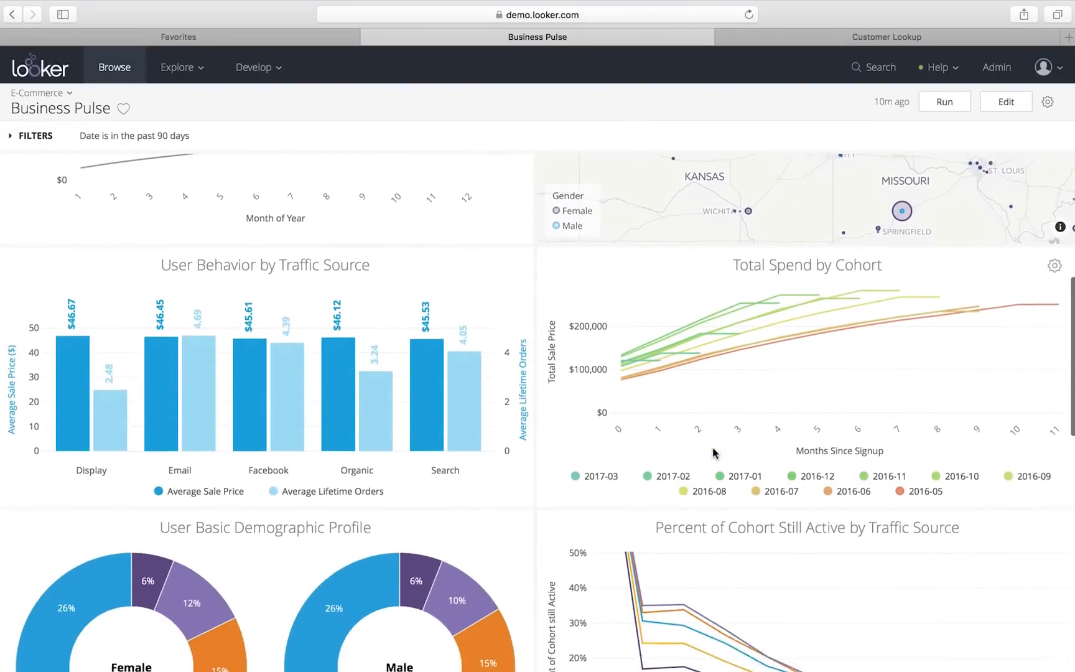
pyautogui.scroll(-3)
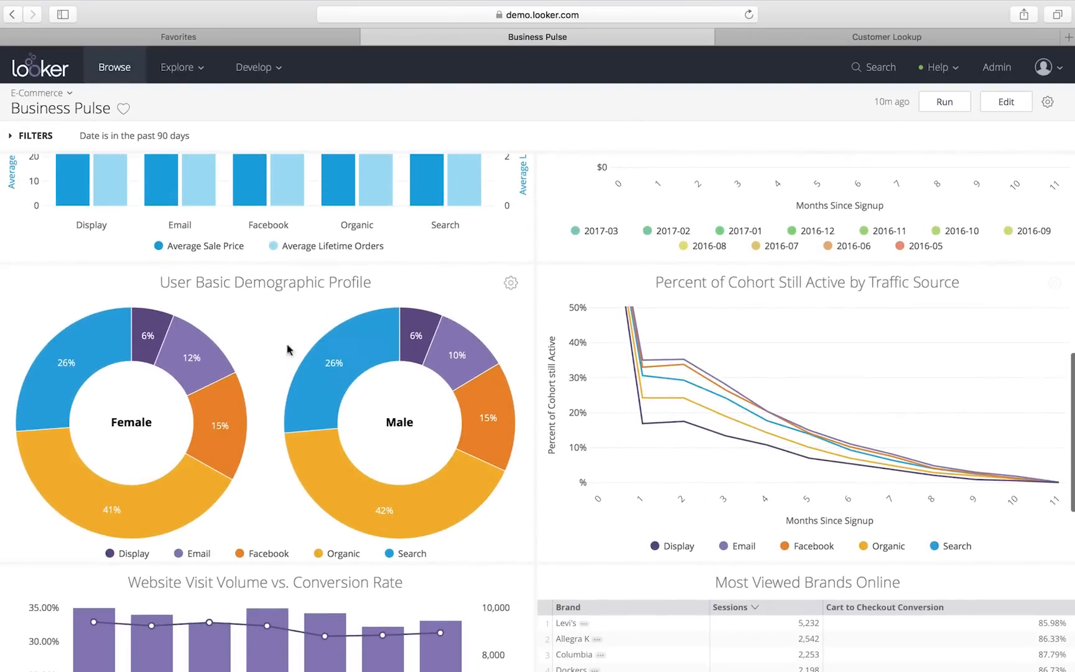
pyautogui.scroll(-3)
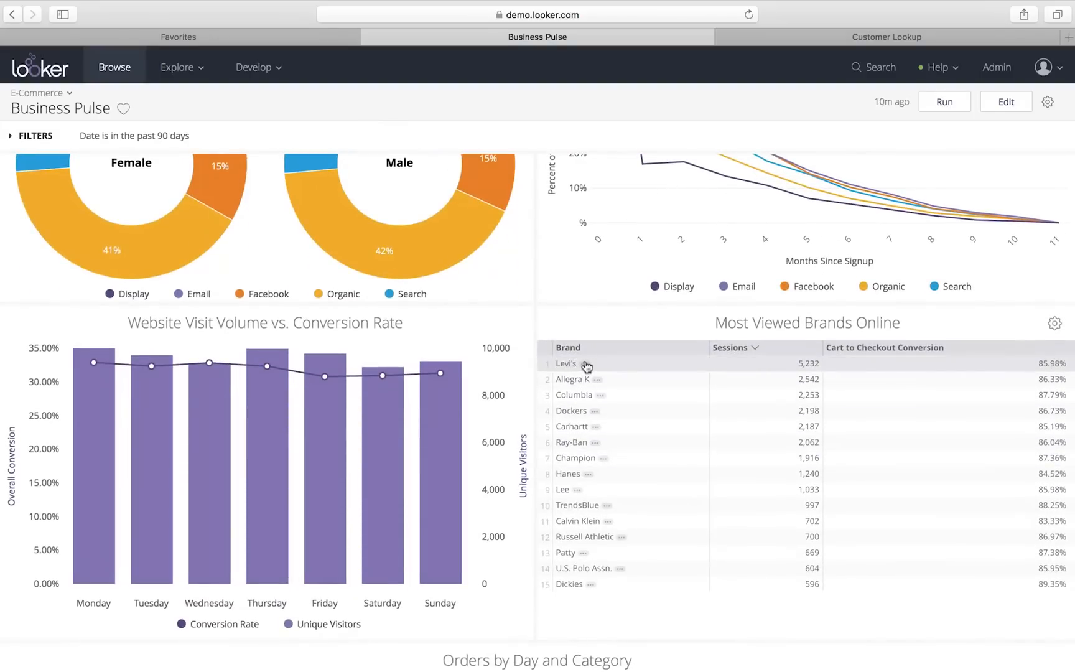
pyautogui.click(585, 365)
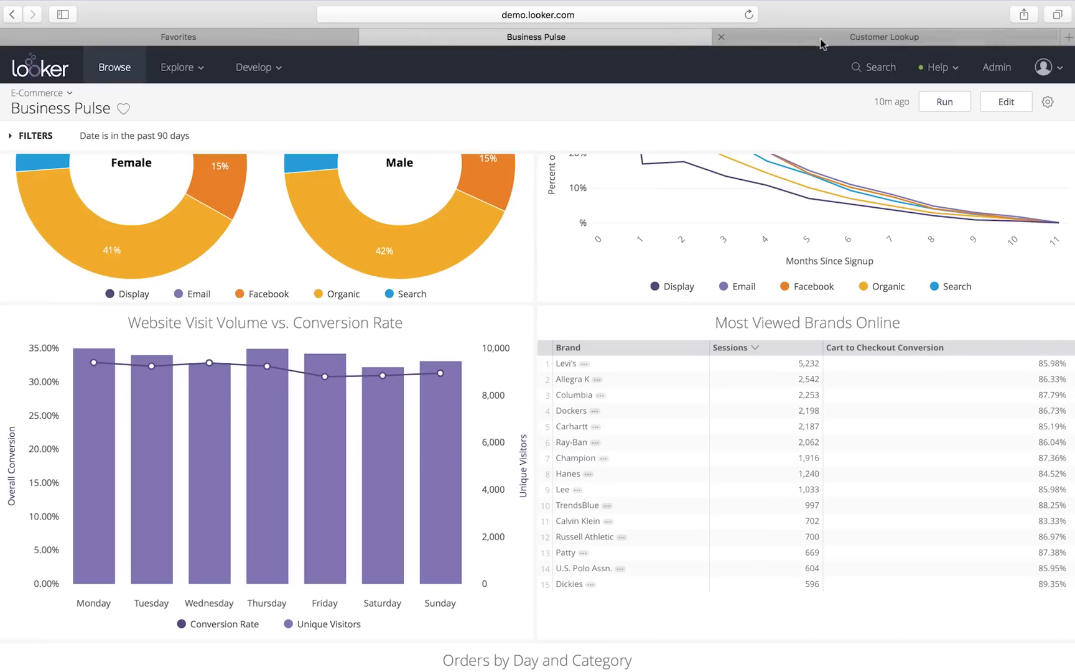
pyautogui.scroll(-3)
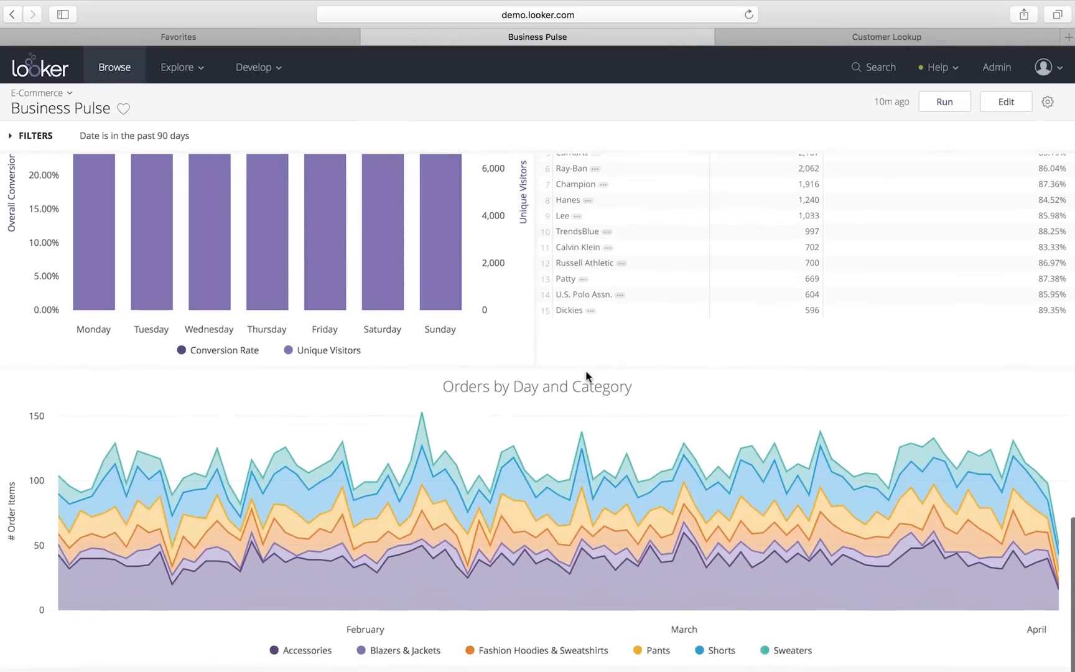
# - Filter the State to Pennsylvania, New Jersey and New York and rerun the dashboard
pyautogui.click(10, 136)
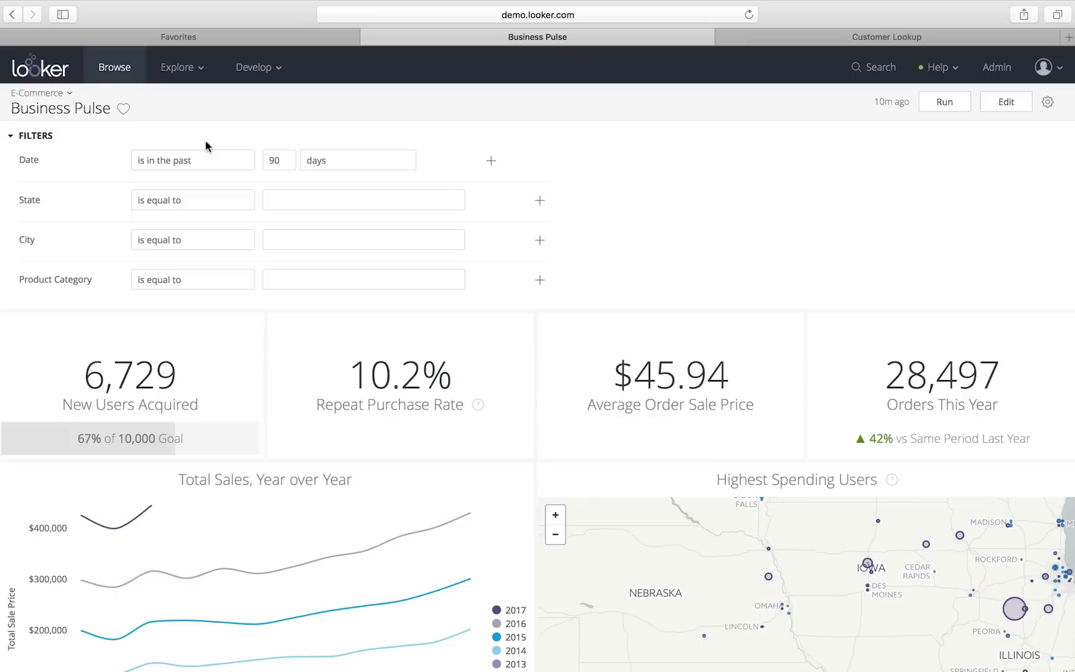
pyautogui.click(363, 199)
pyautogui.write('Pennsylvania')
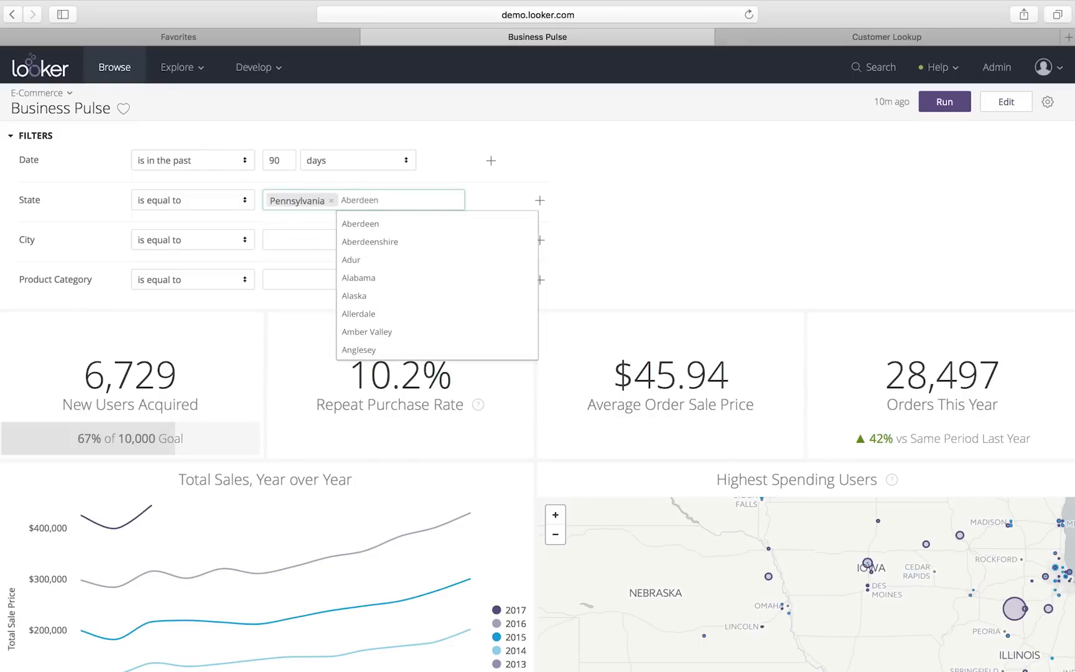
pyautogui.click(360, 224)
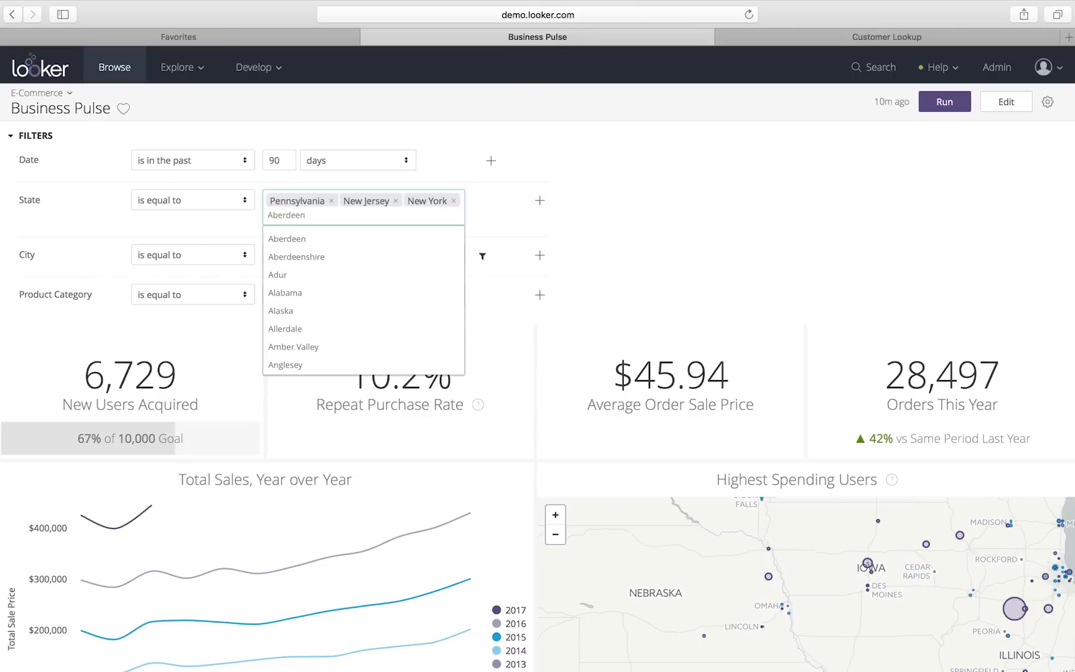
pyautogui.click(943, 102)
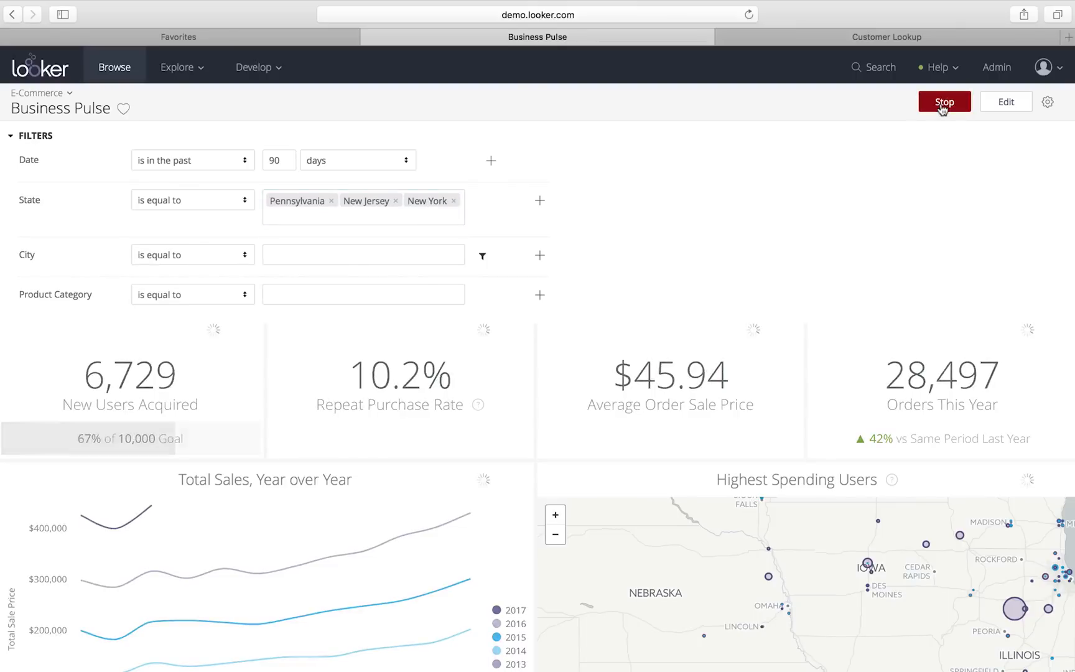
# - Collapse the filters and review the refreshed tiles showing 704 new users and 2,776 orders
pyautogui.click(11, 136)
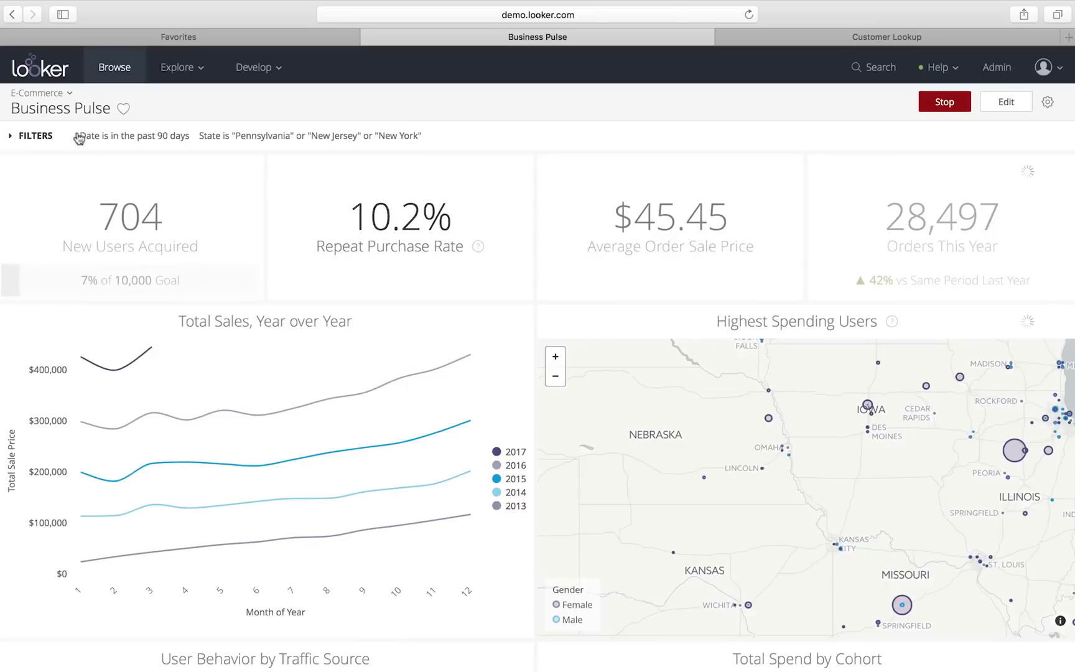
pyautogui.click(945, 102)
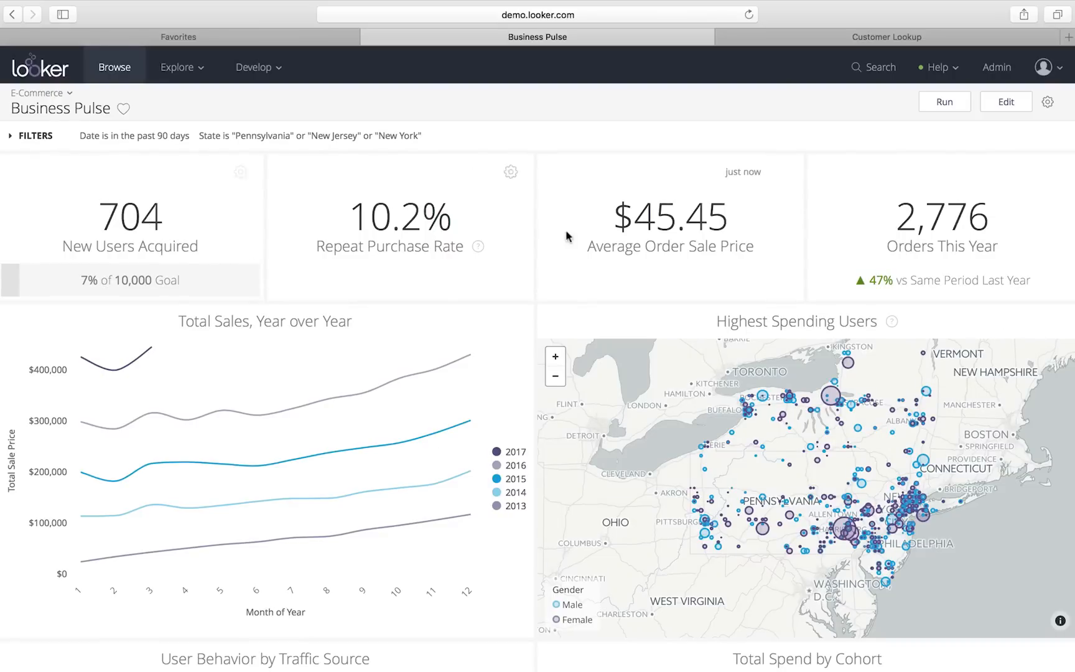
pyautogui.scroll(-3)
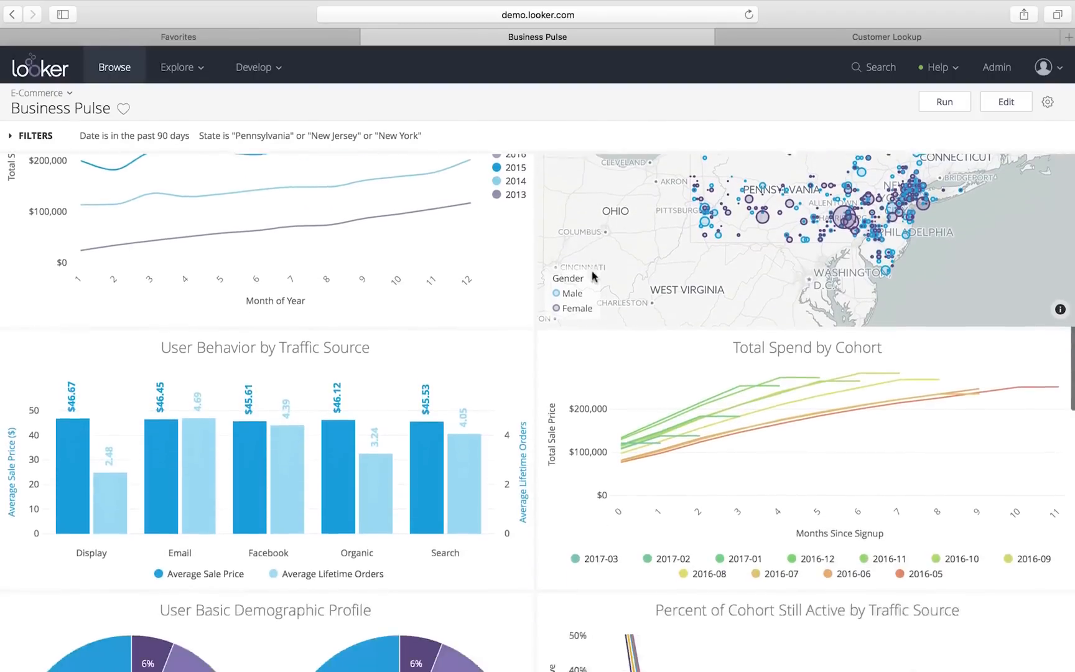
pyautogui.scroll(-3)
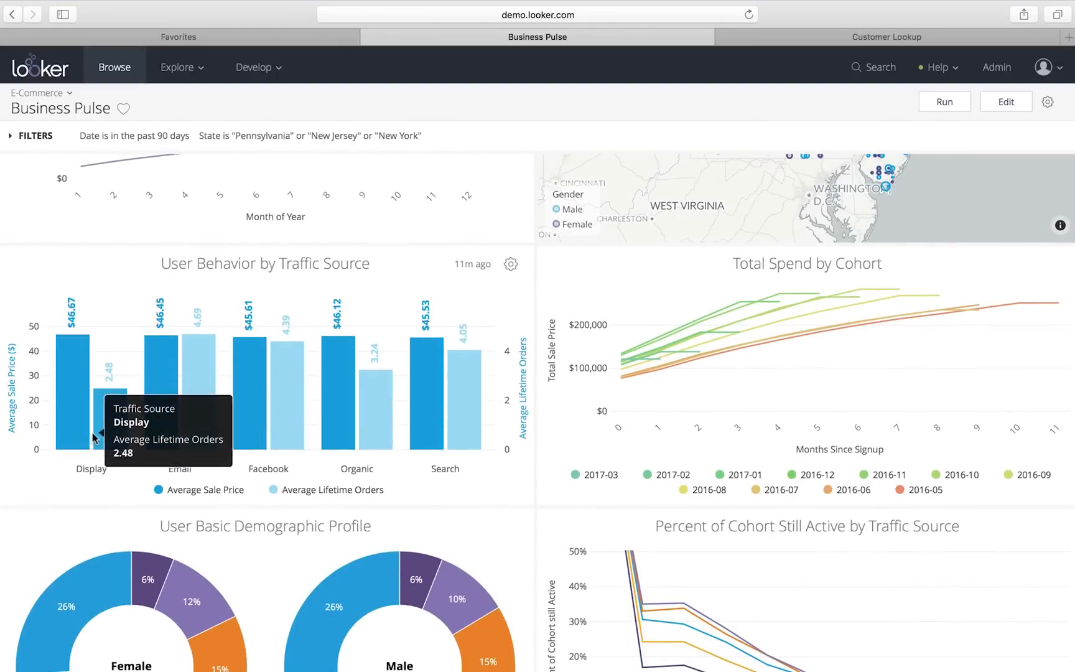
pyautogui.moveTo(101, 440)
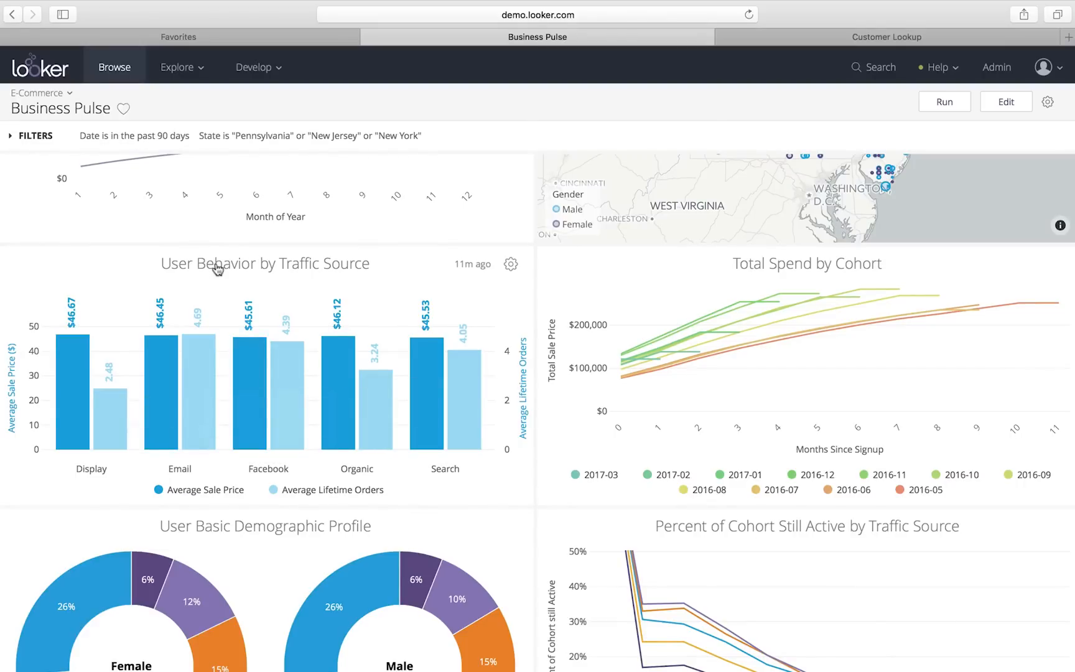
# - Explore the underlying data of the User Behavior traffic source tile
pyautogui.click(510, 264)
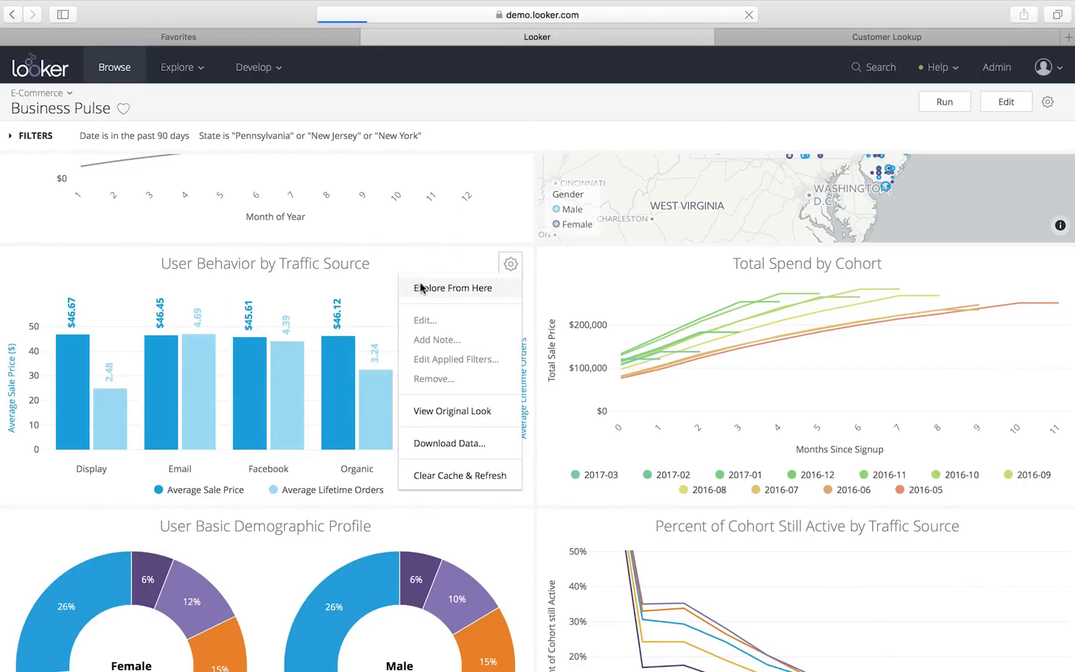
pyautogui.click(453, 287)
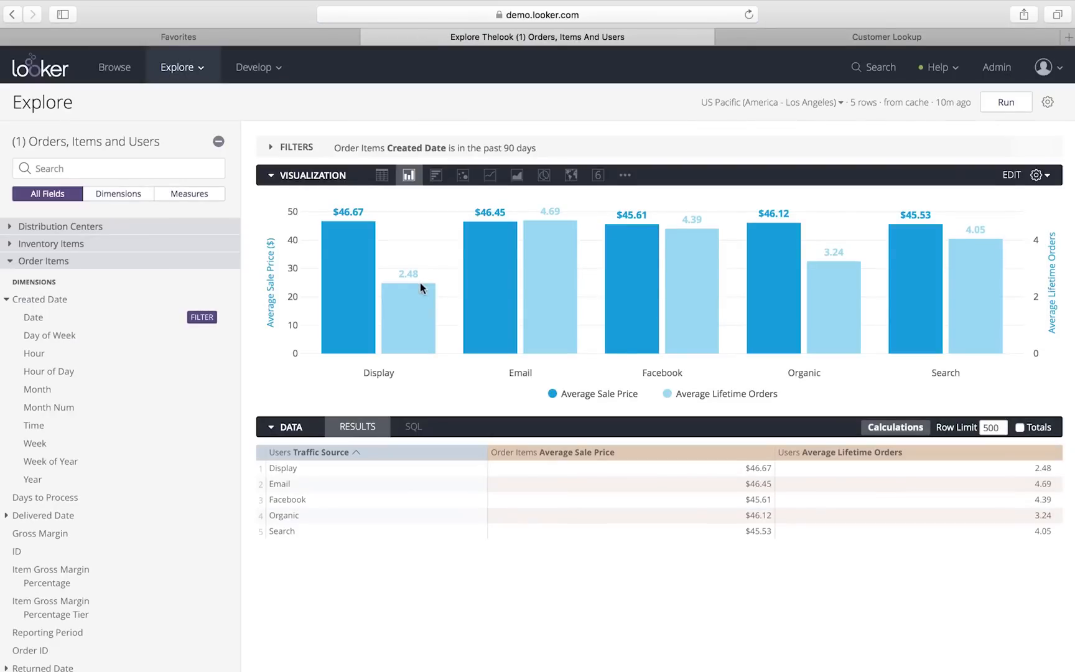
pyautogui.moveTo(630, 467)
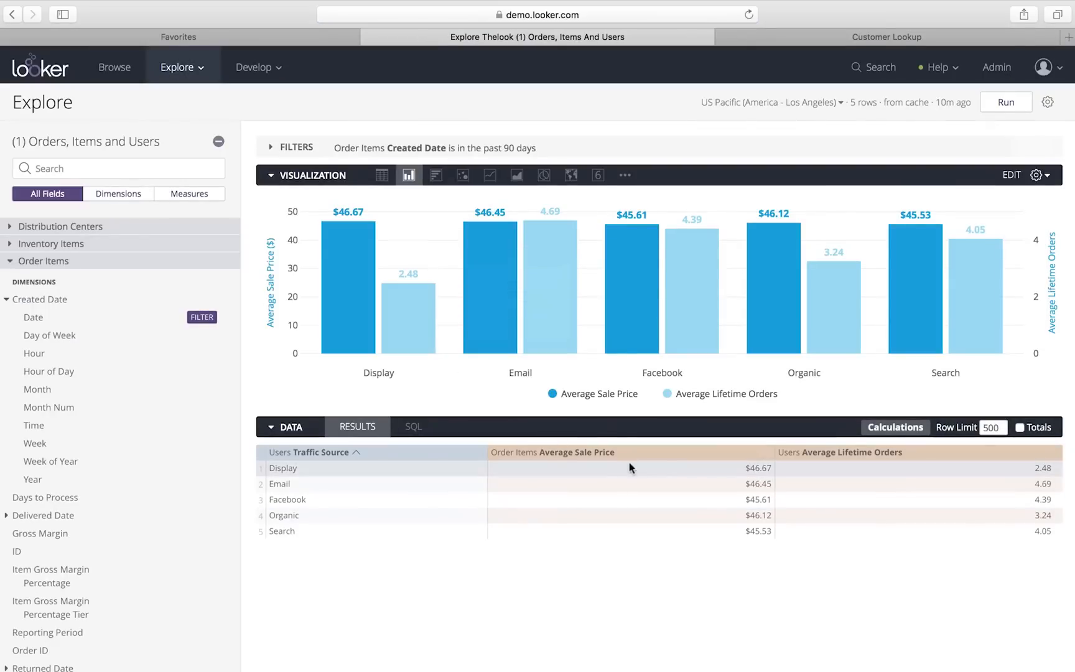
pyautogui.moveTo(408, 308)
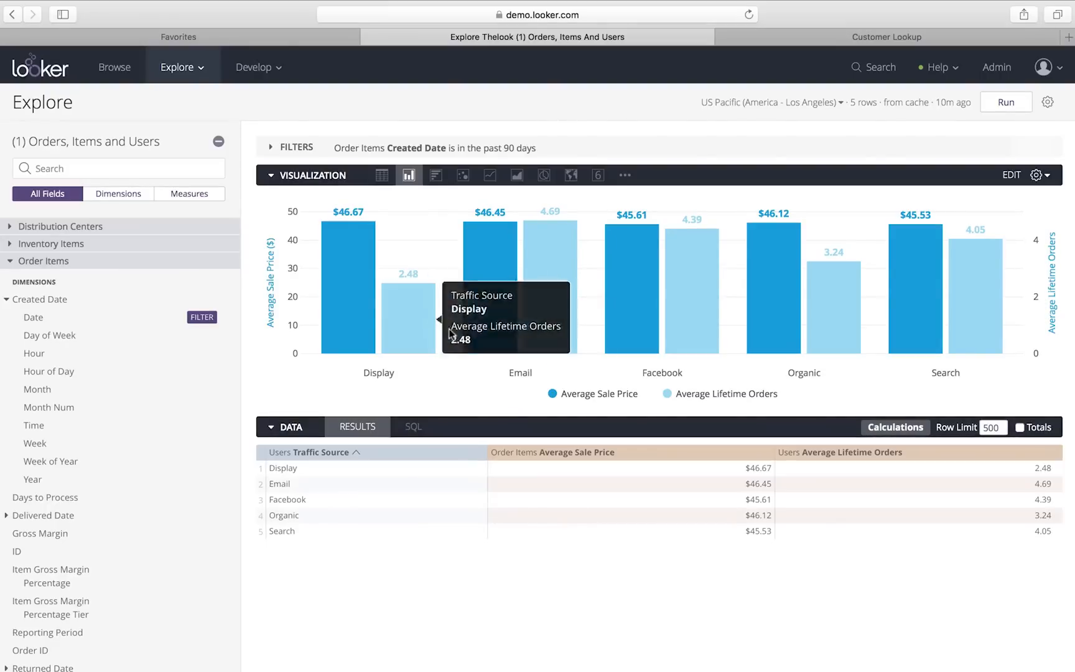
pyautogui.moveTo(412, 326)
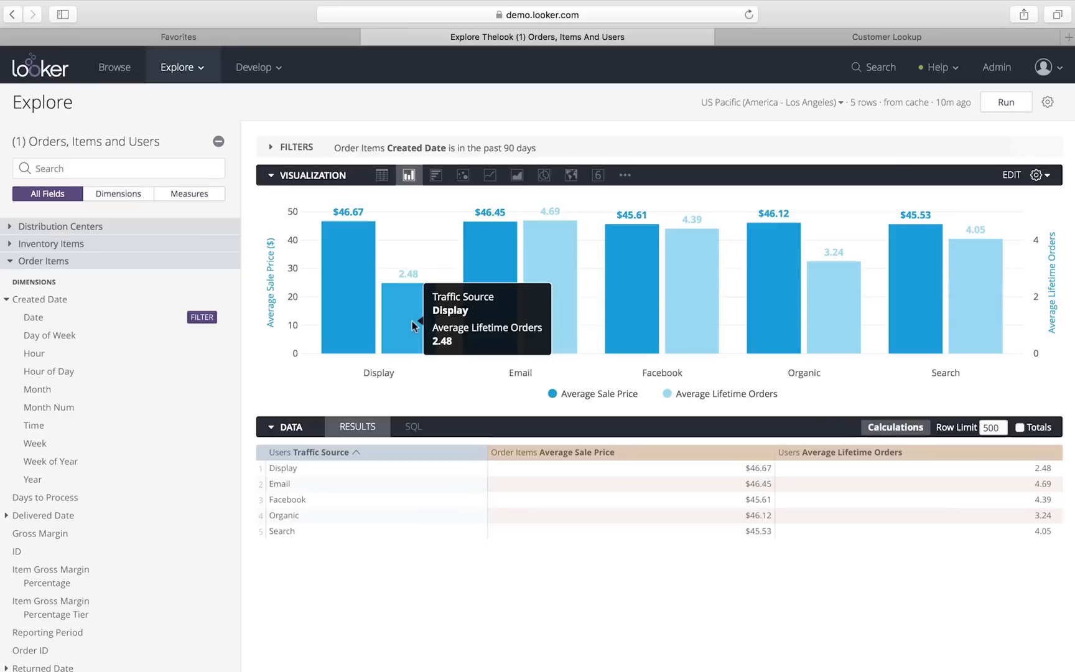
# - Add the 30 Day Repeat Purchase Rate field (searched as 'repeat') and rerun the query
pyautogui.click(118, 168)
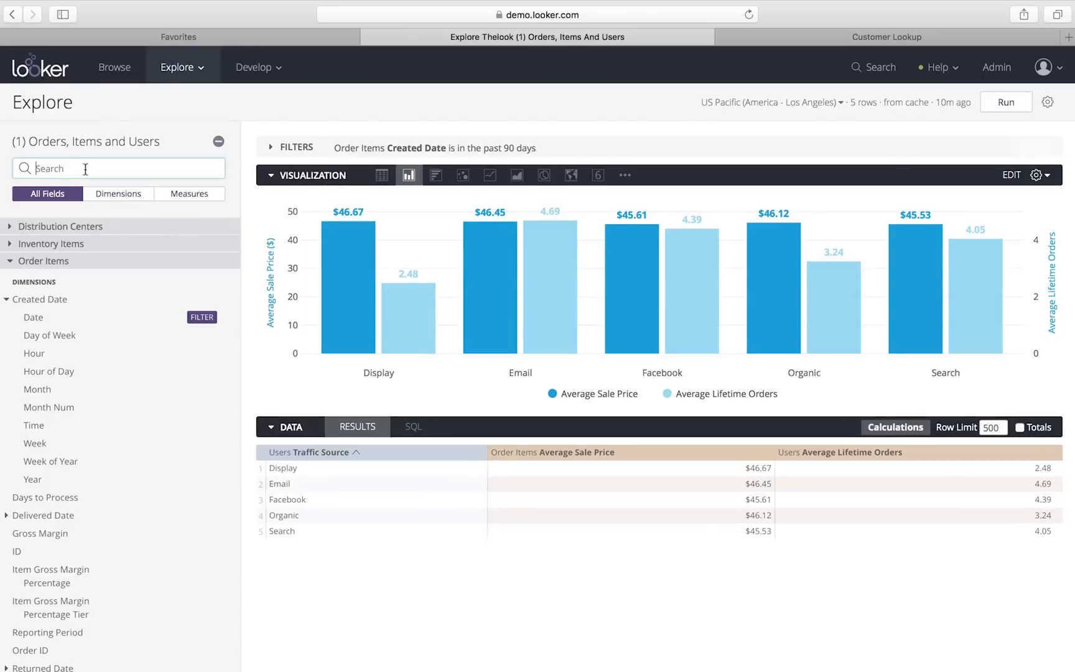
pyautogui.write('repeat')
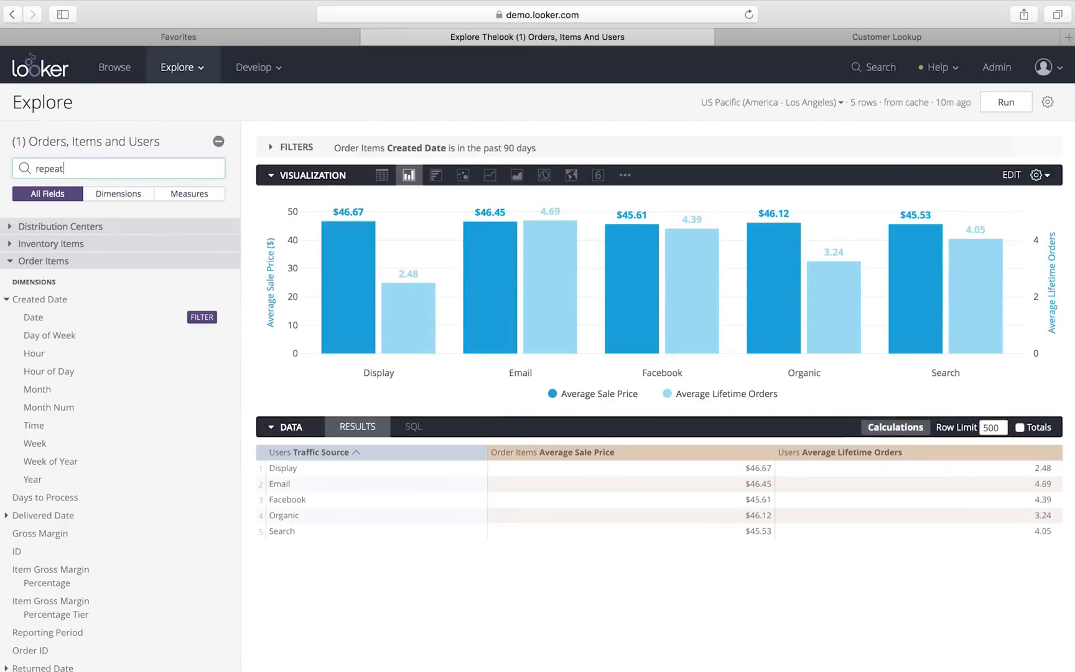
pyautogui.write('repeat')
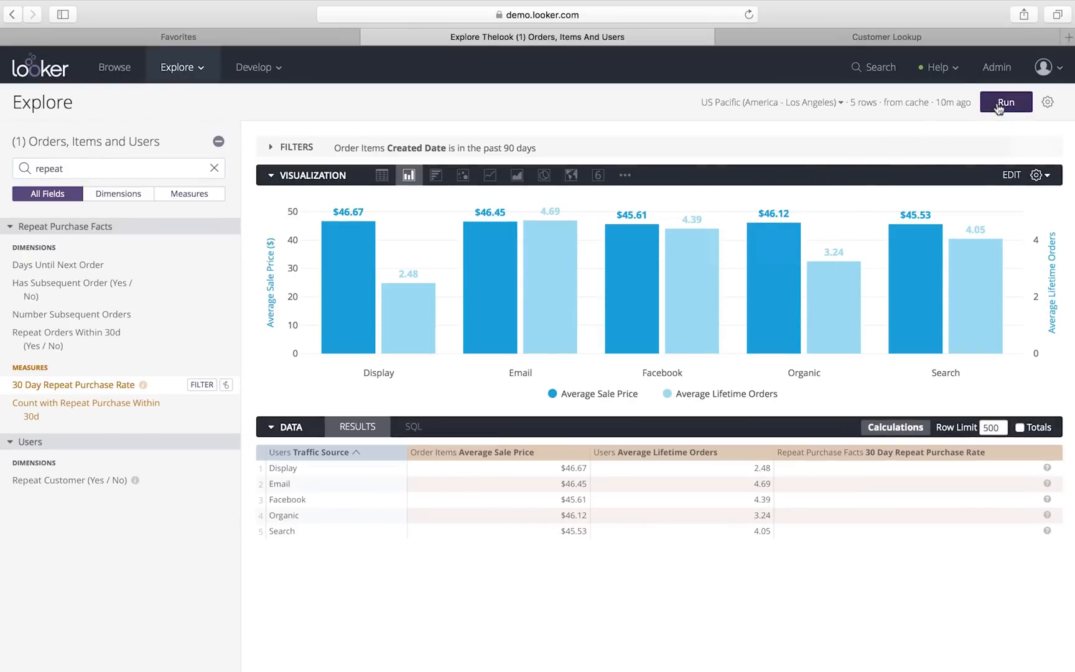
pyautogui.click(1006, 103)
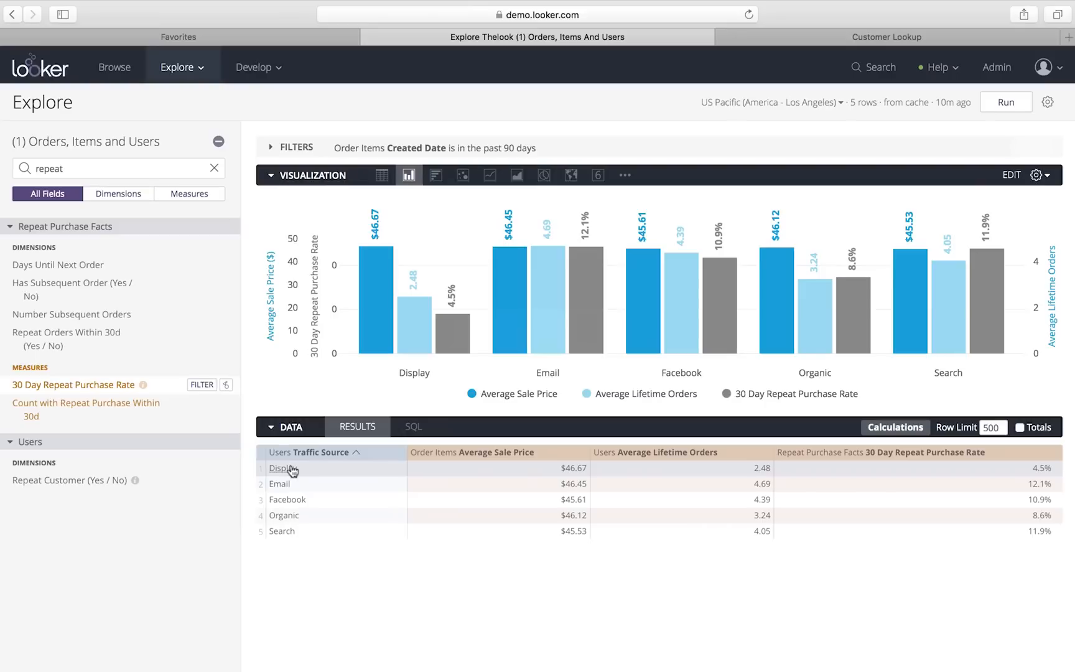
# - Filter to Display traffic, drop Average Sale Price and Average Lifetime Orders, and rerun
pyautogui.click(280, 468)
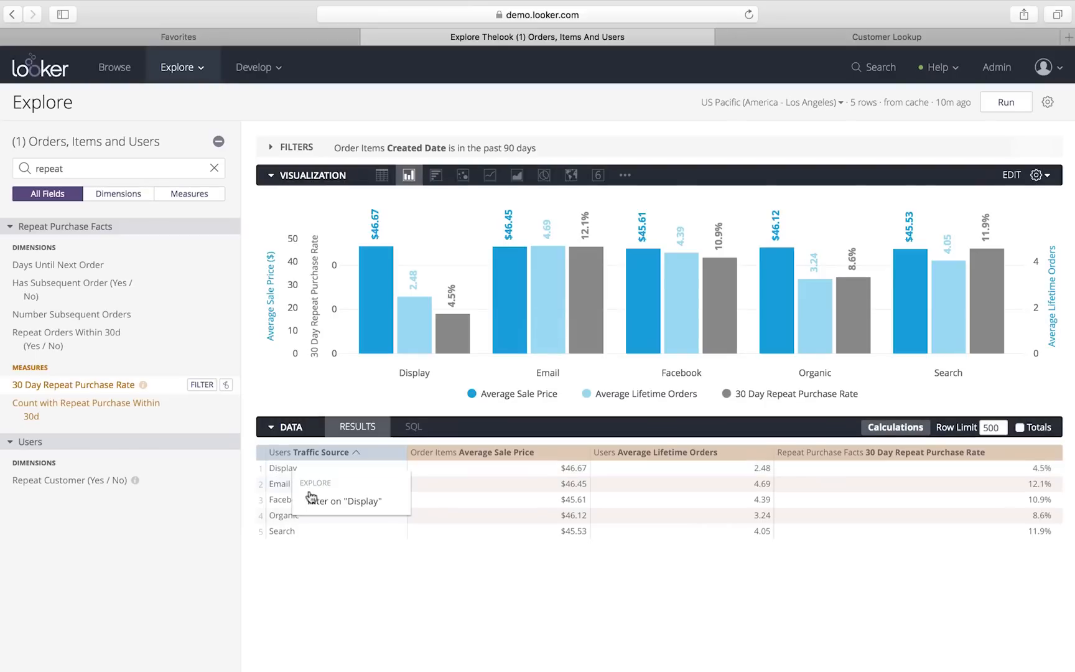
pyautogui.click(348, 501)
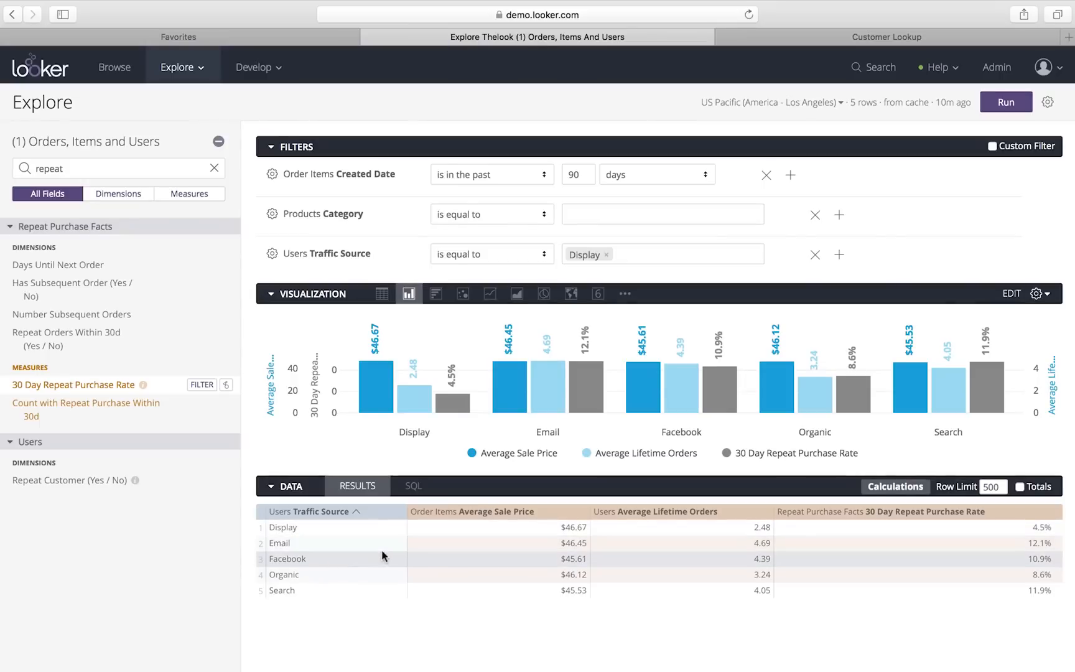
pyautogui.click(581, 512)
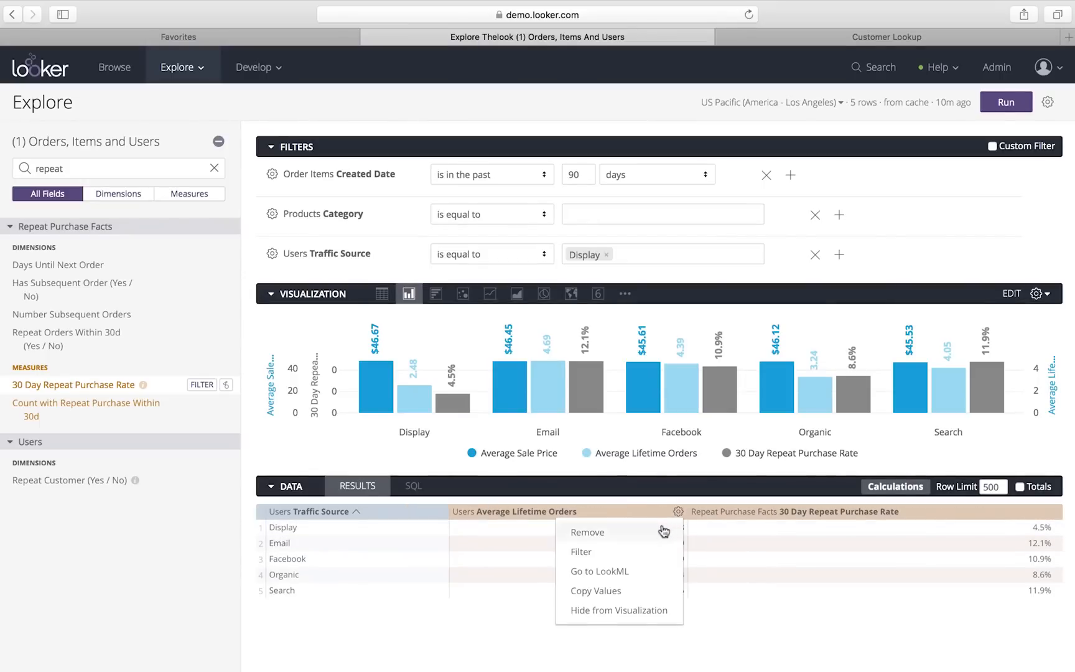
pyautogui.click(587, 532)
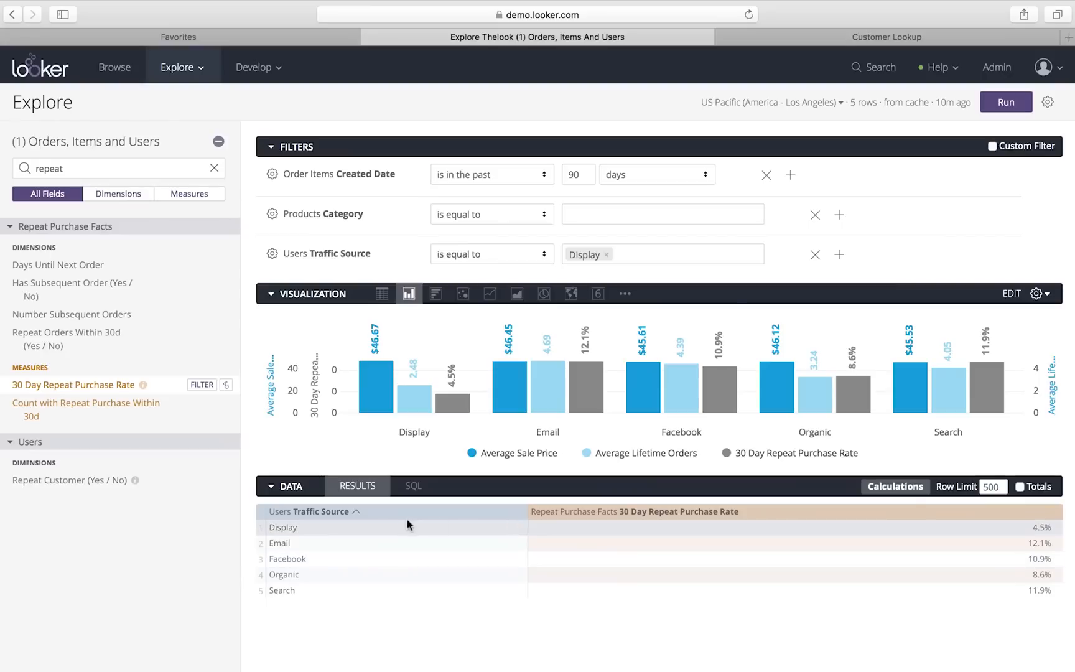
pyautogui.click(1006, 102)
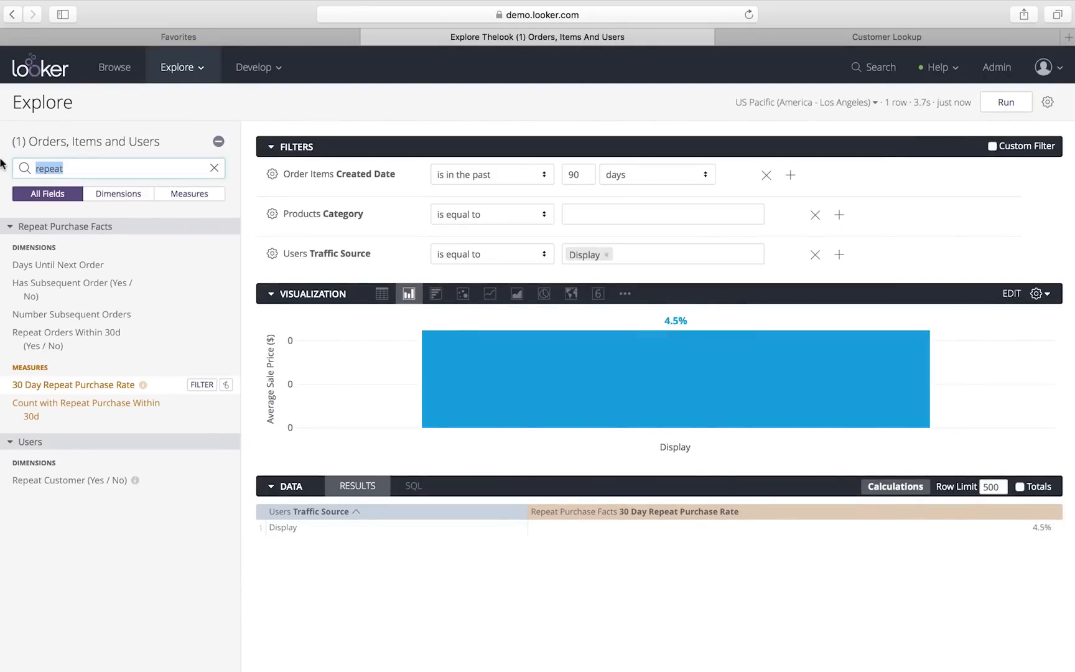
# - Add Created Month and set the date filter to the past 12 complete months
pyautogui.write('month')
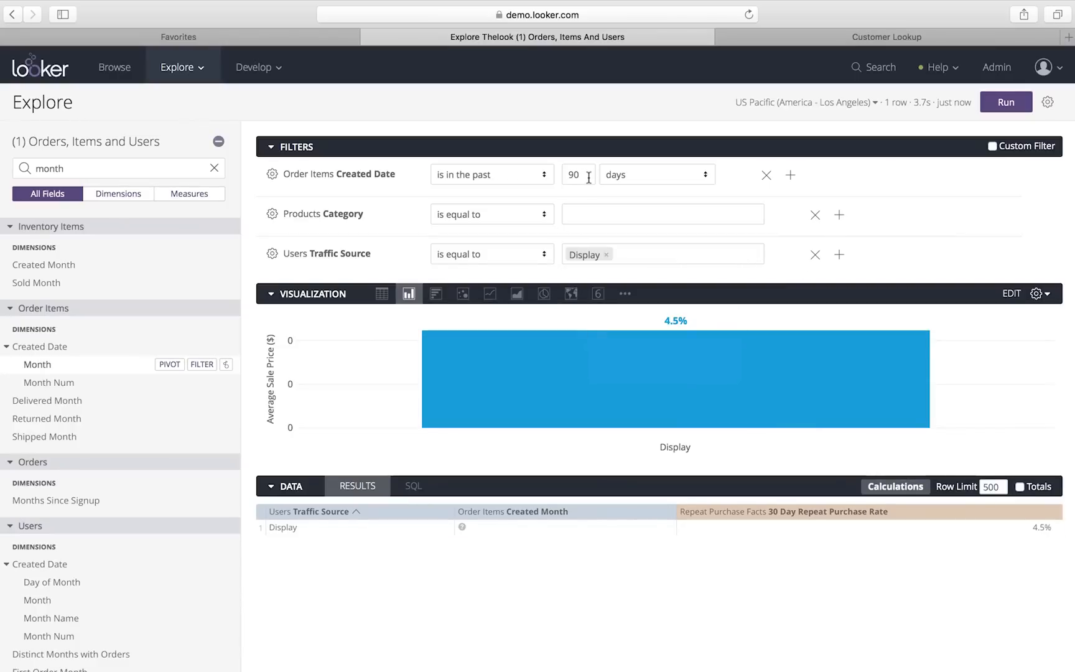
pyautogui.write('12')
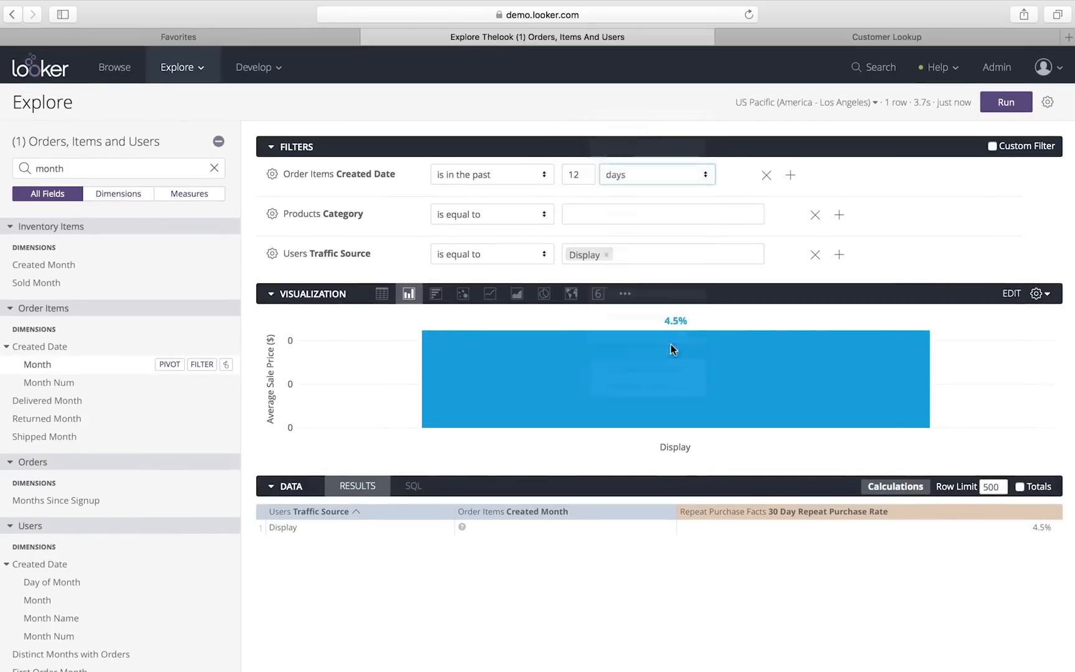
pyautogui.click(655, 174)
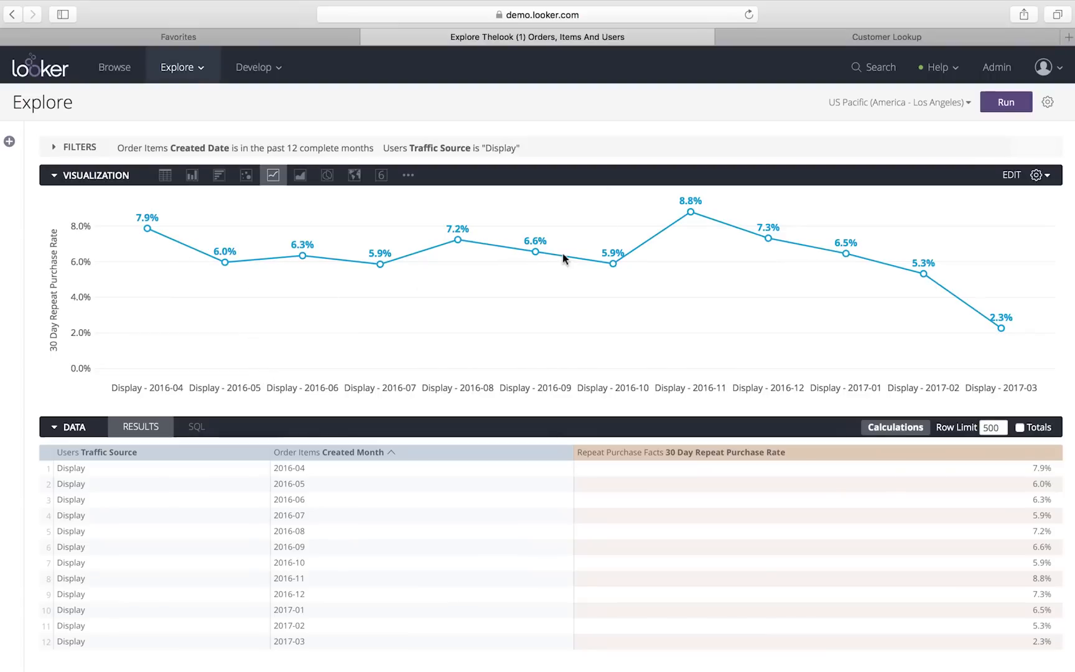
pyautogui.moveTo(953, 306)
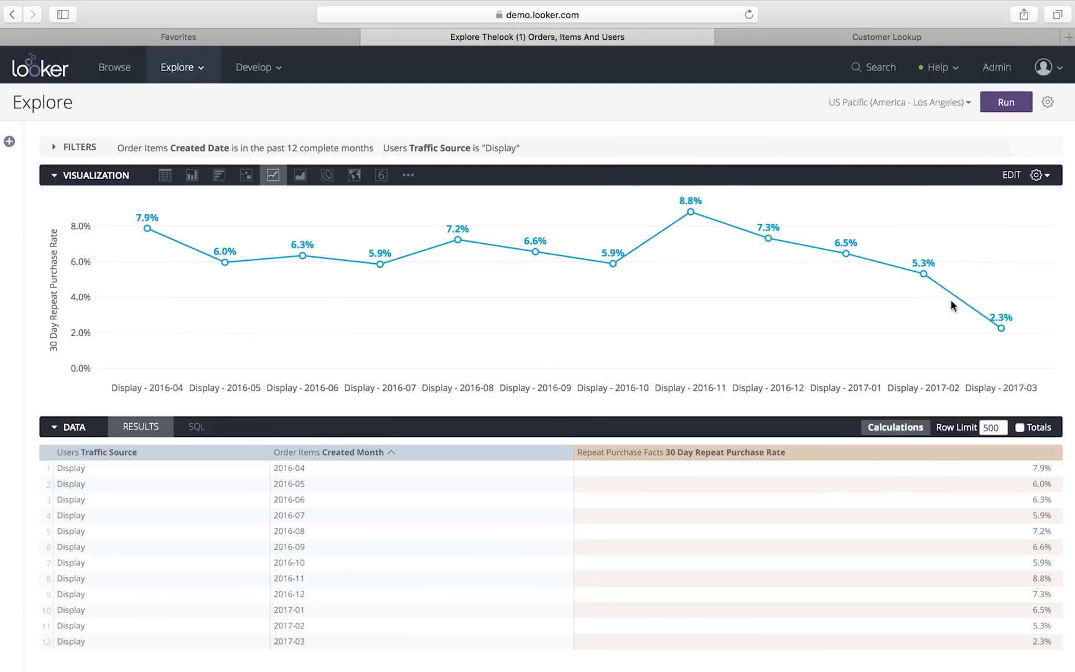
pyautogui.moveTo(998, 328)
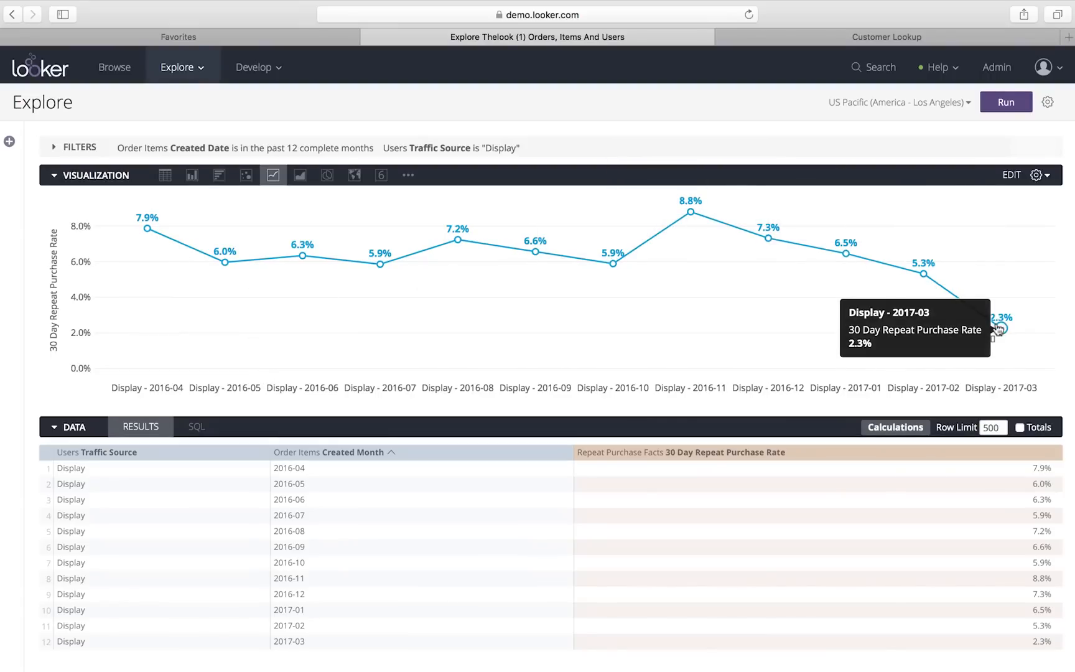
pyautogui.moveTo(444, 194)
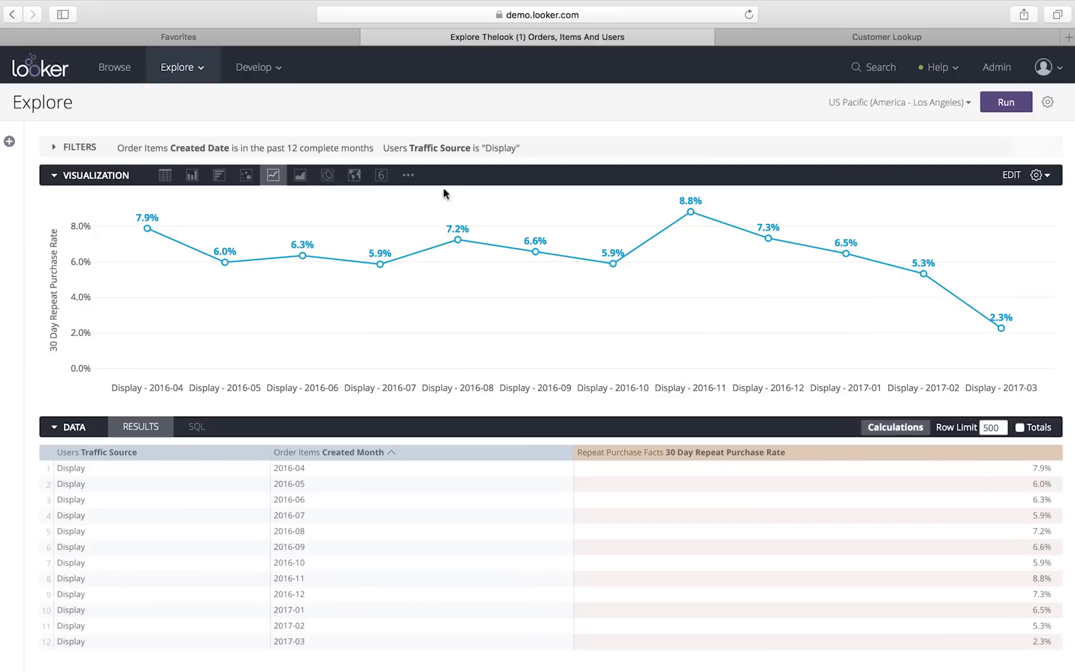
pyautogui.moveTo(164, 175)
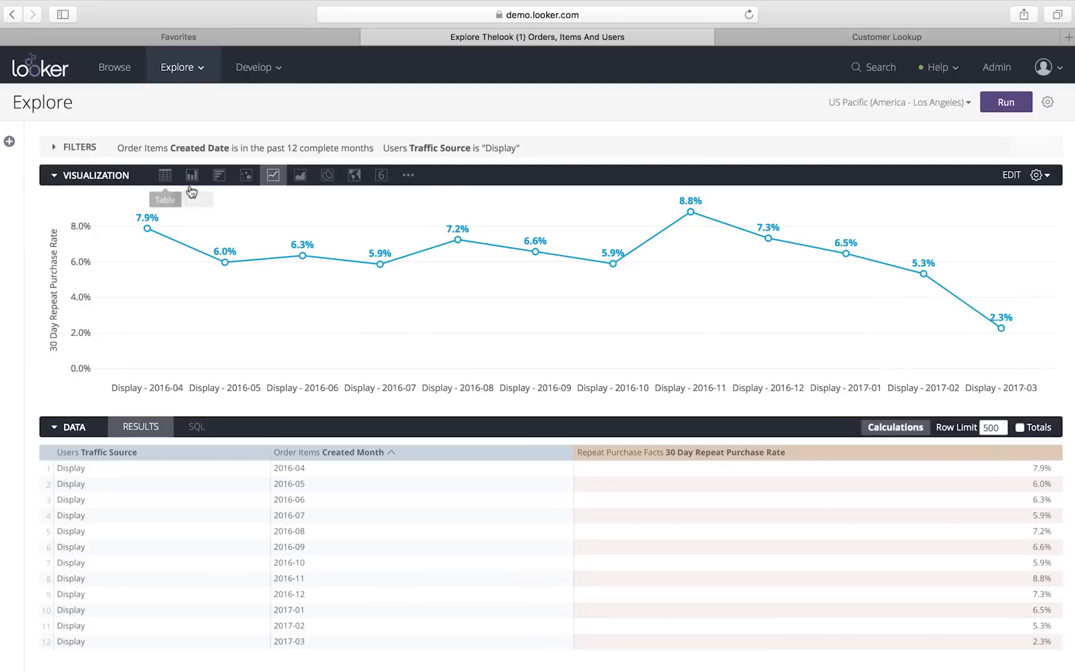
pyautogui.moveTo(419, 239)
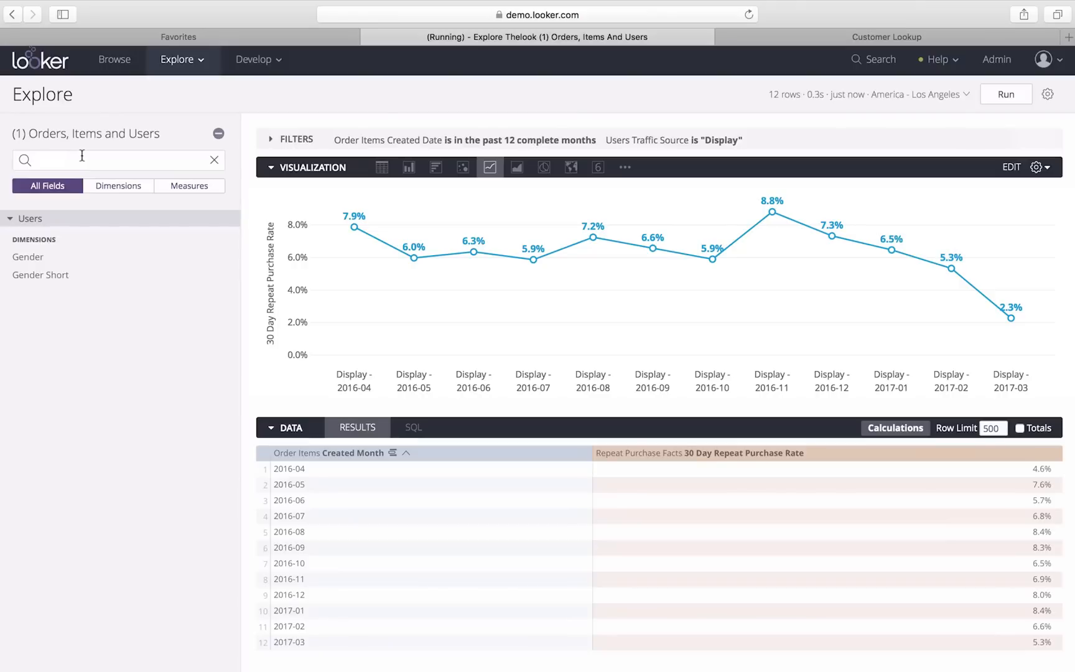
# - Add Users Gender, pivot the results on it, and rerun to get Female and Male lines
pyautogui.write('gender')
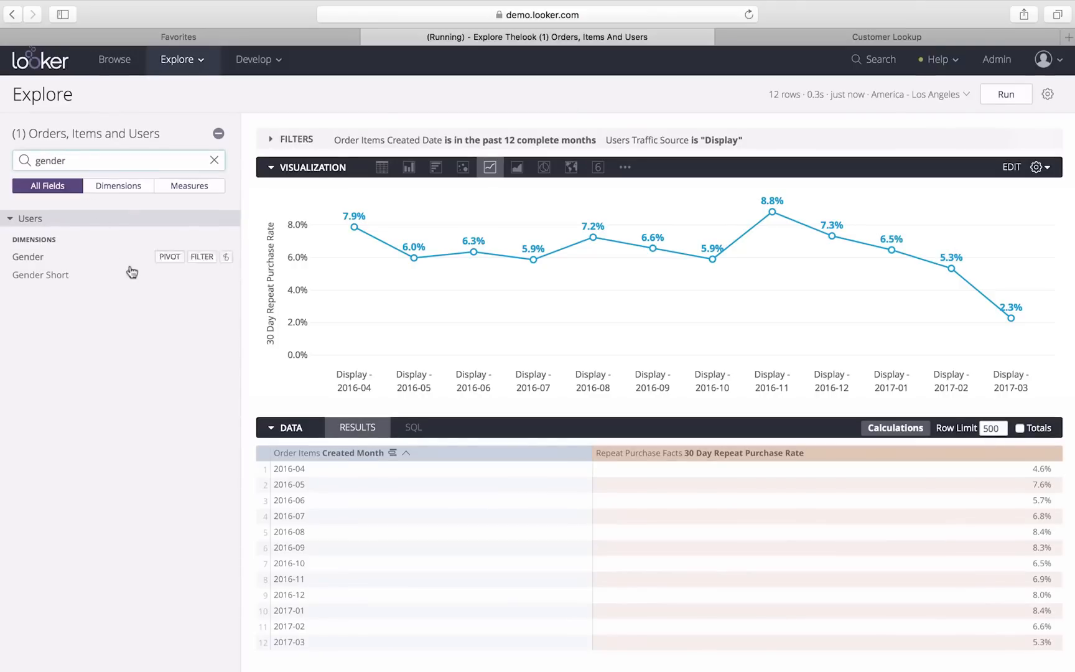
pyautogui.click(27, 257)
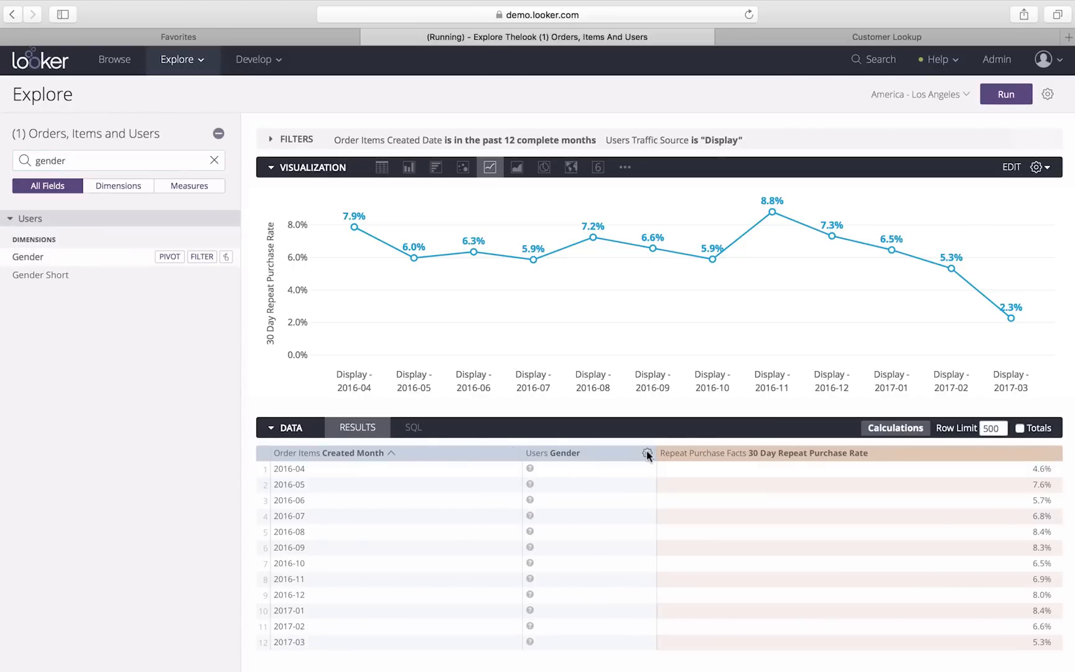
pyautogui.click(646, 455)
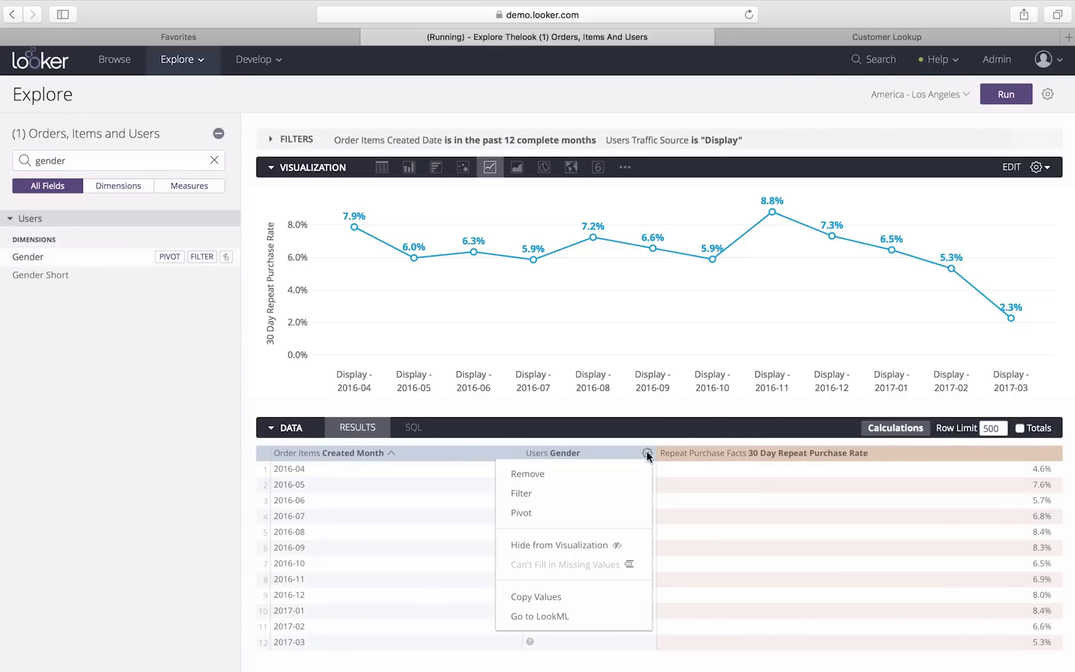
pyautogui.click(521, 513)
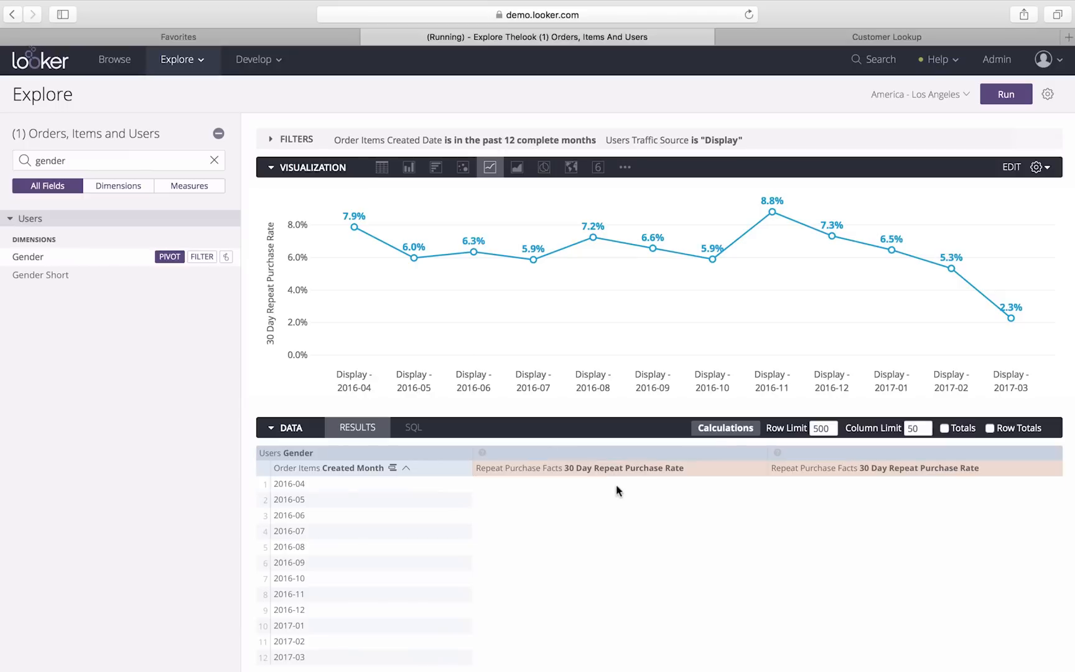
pyautogui.moveTo(308, 160)
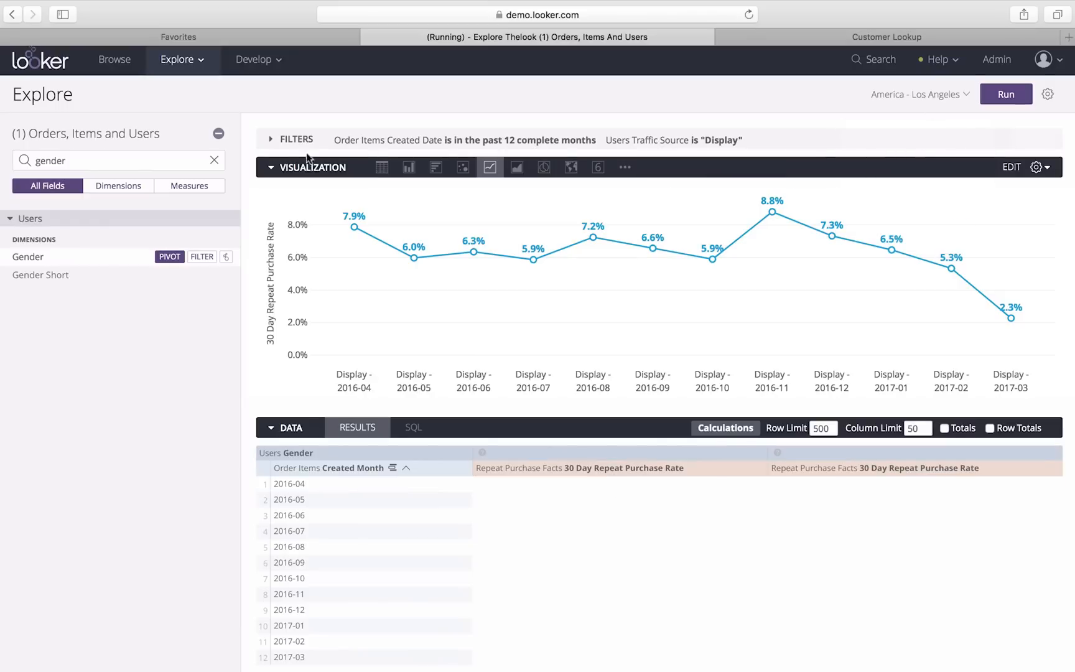
pyautogui.click(218, 133)
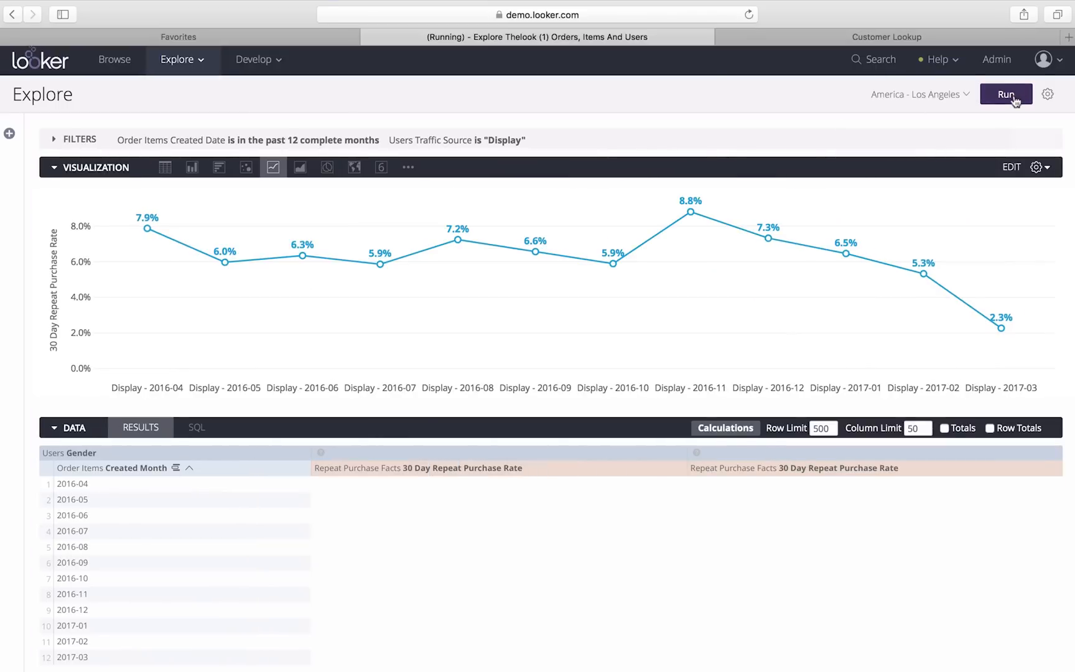
pyautogui.click(1006, 94)
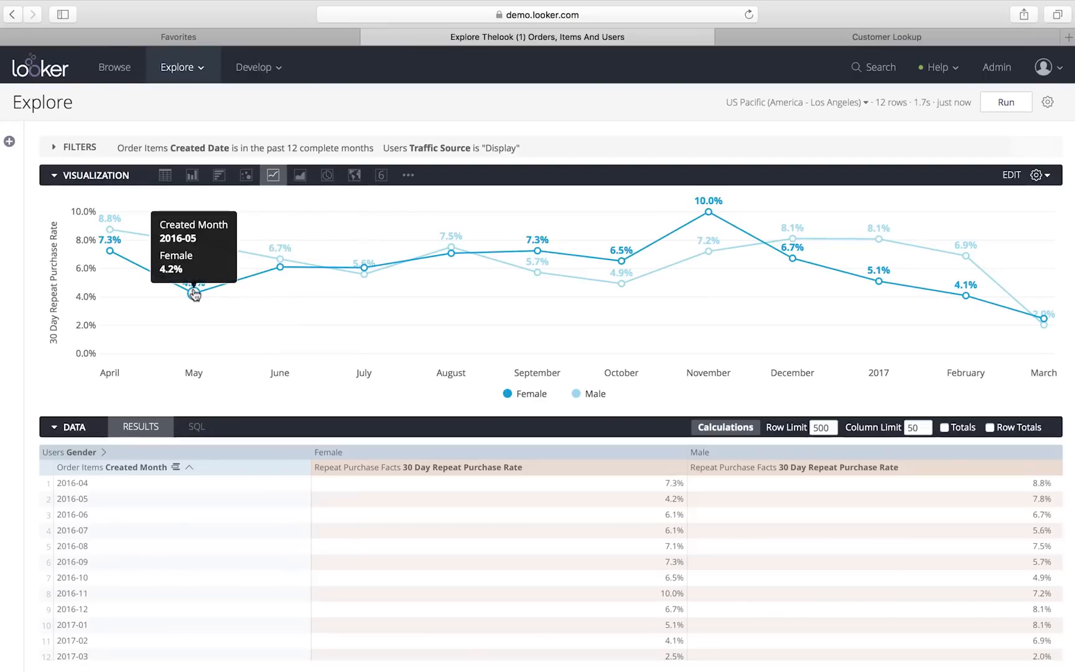
pyautogui.moveTo(621, 262)
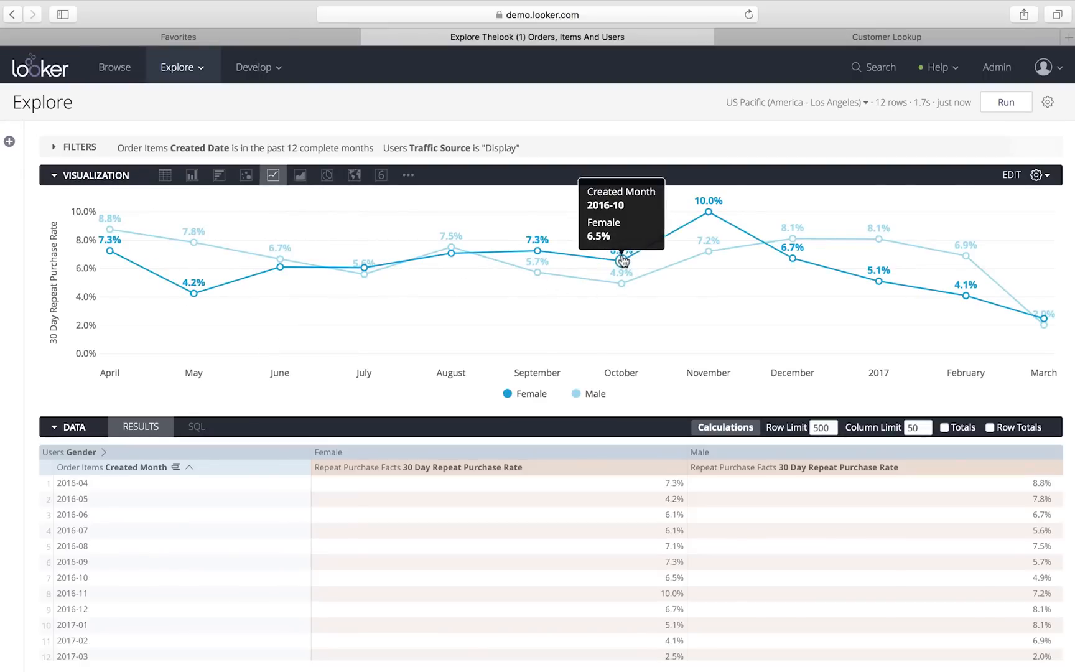
pyautogui.moveTo(784, 254)
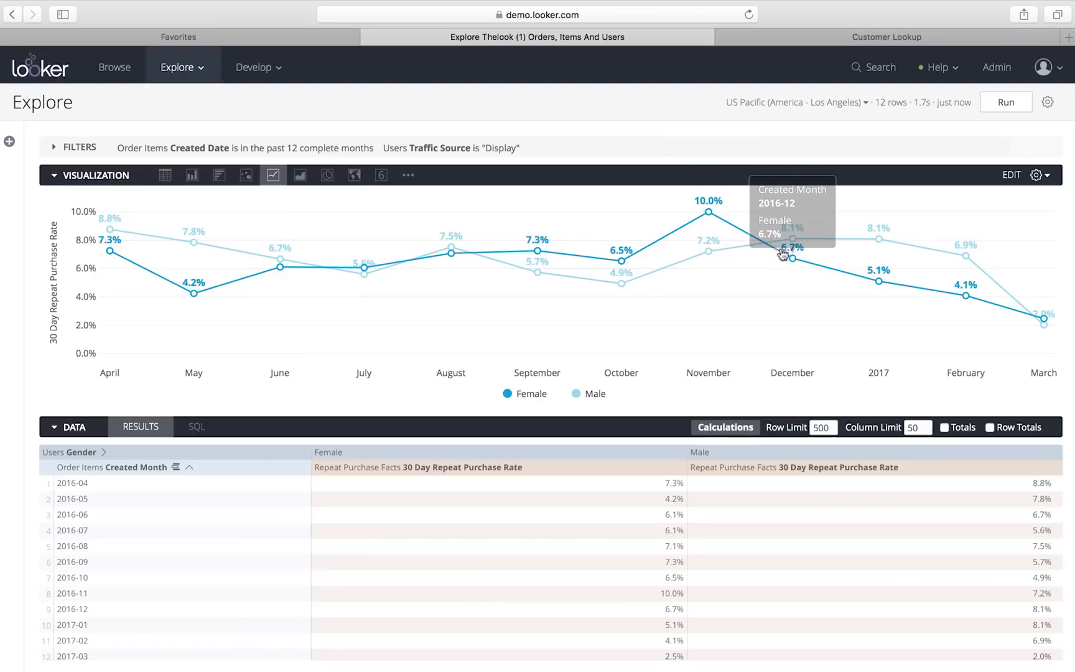
pyautogui.moveTo(965, 298)
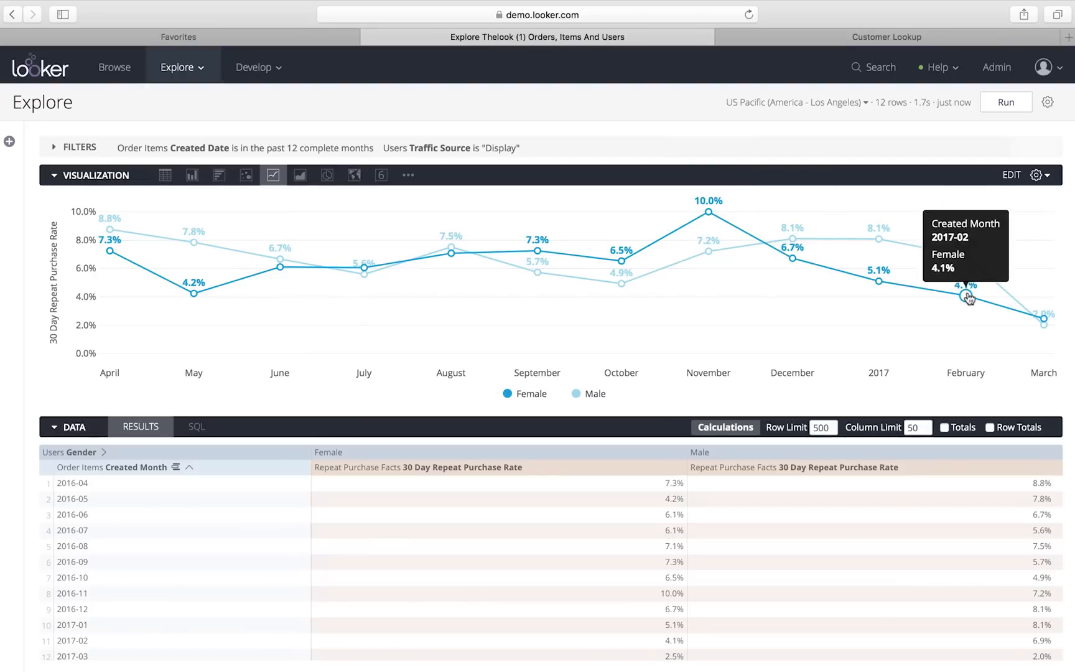
pyautogui.moveTo(762, 269)
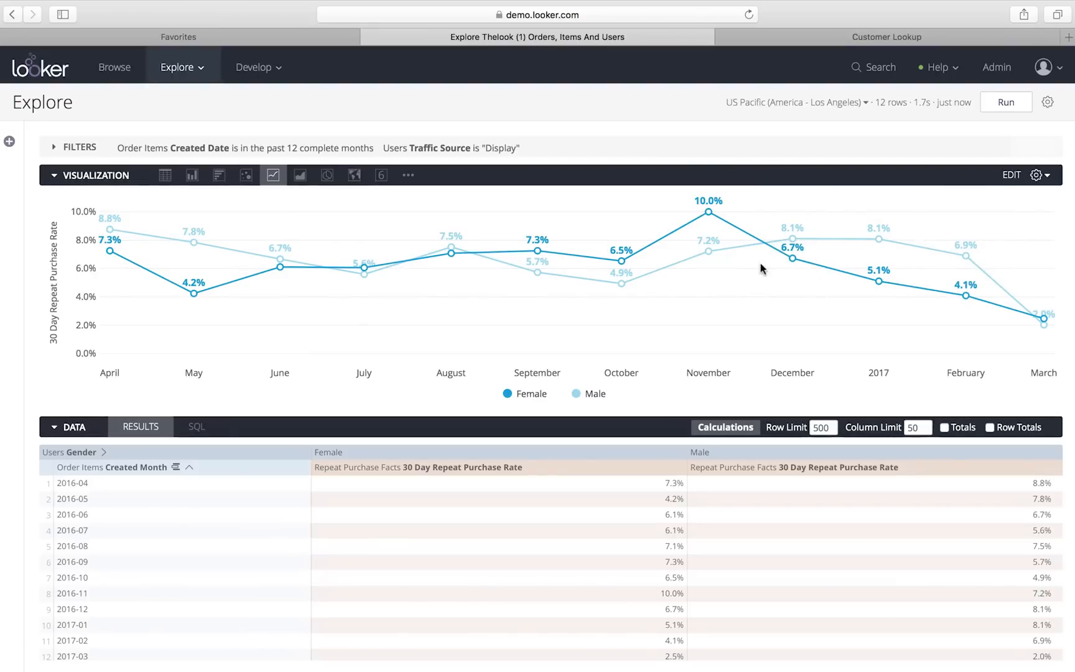
pyautogui.moveTo(774, 212)
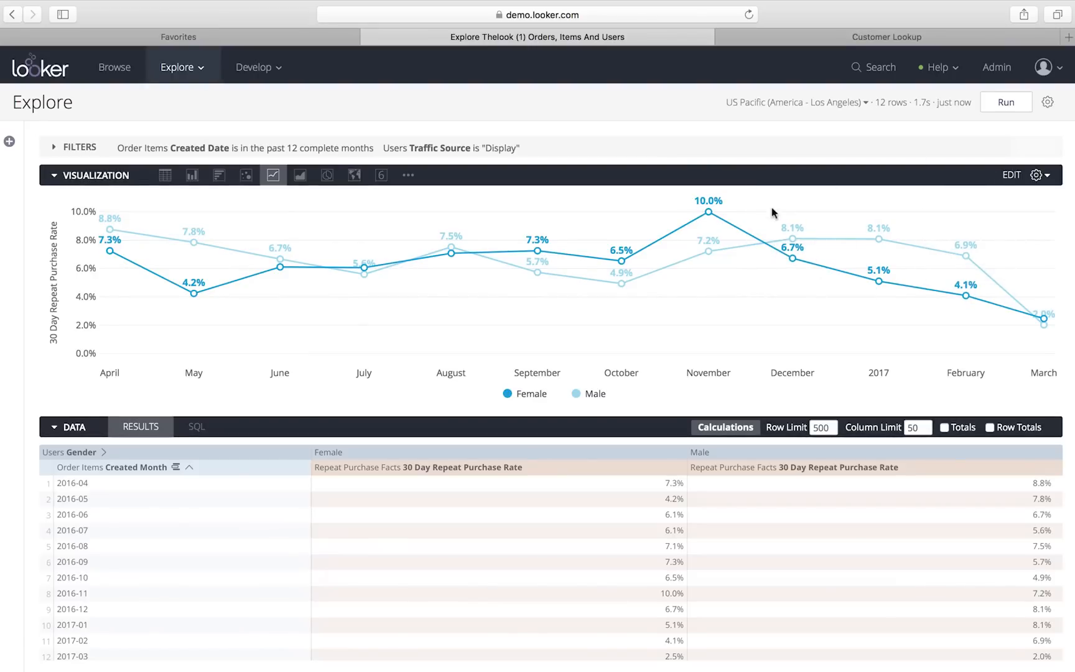
pyautogui.moveTo(1050, 102)
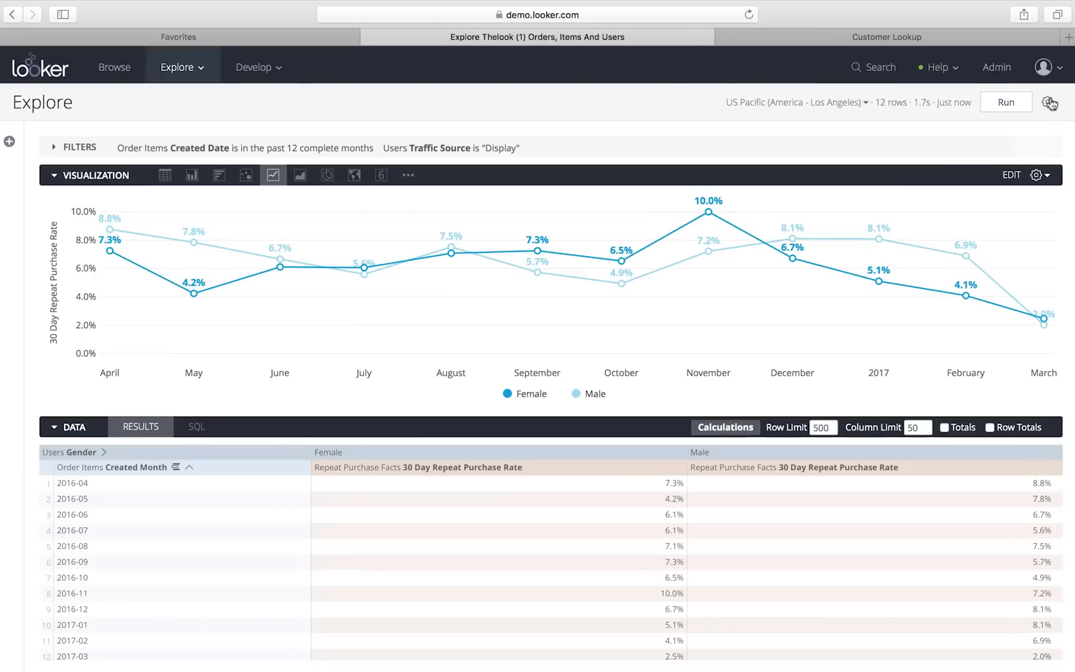
# - Share the gender-pivoted explore so it opens in a second browser tab
pyautogui.click(1049, 102)
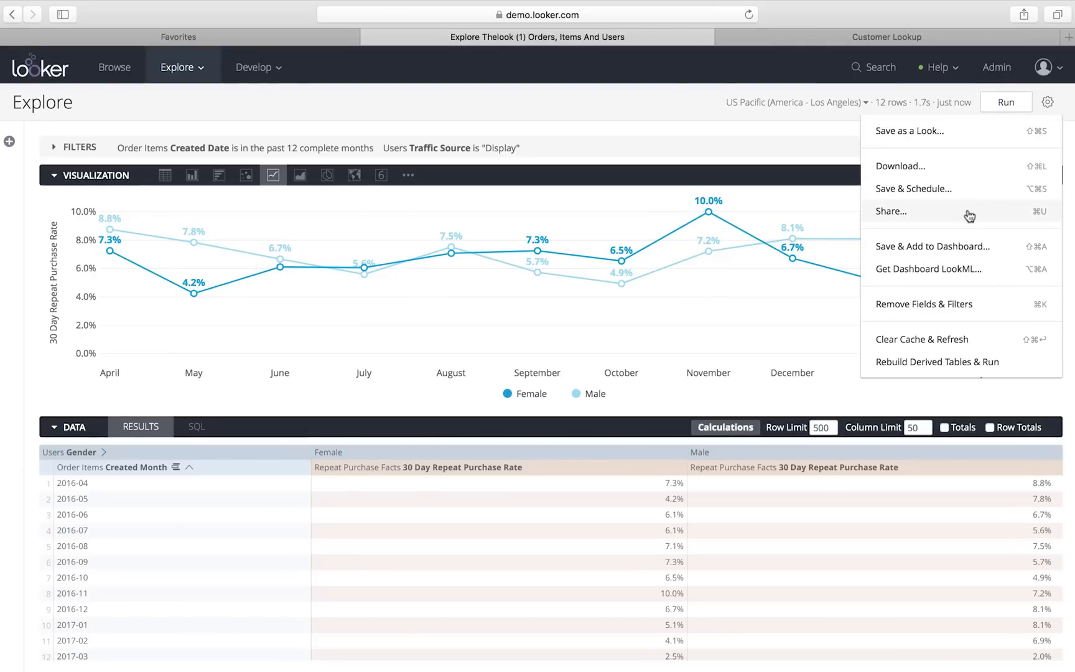
pyautogui.click(893, 212)
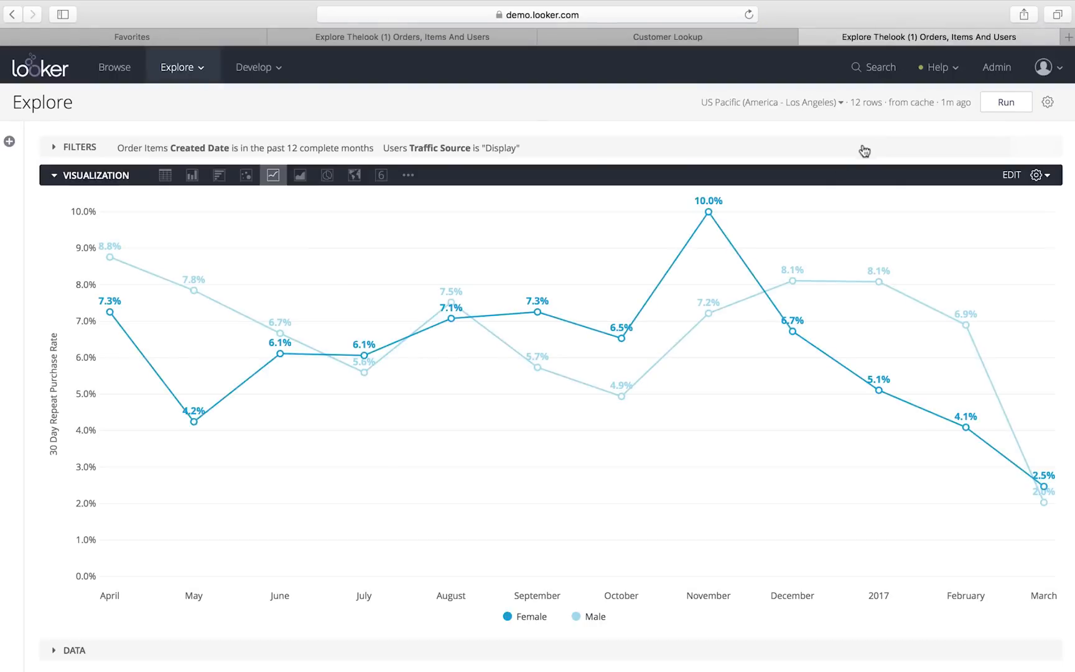
pyautogui.moveTo(830, 335)
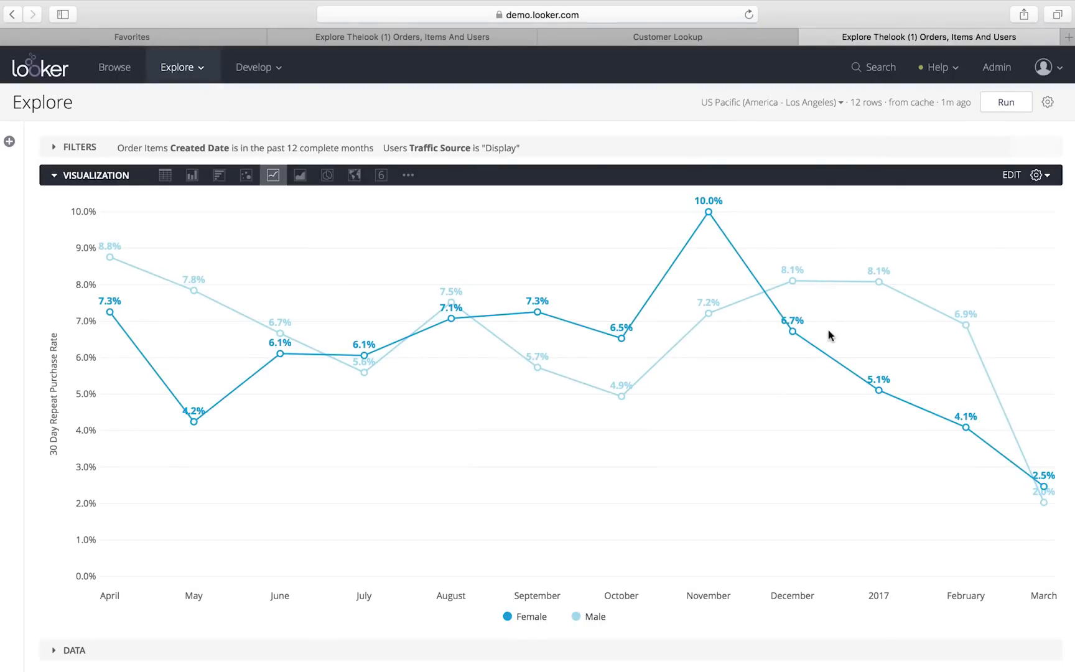
pyautogui.moveTo(952, 408)
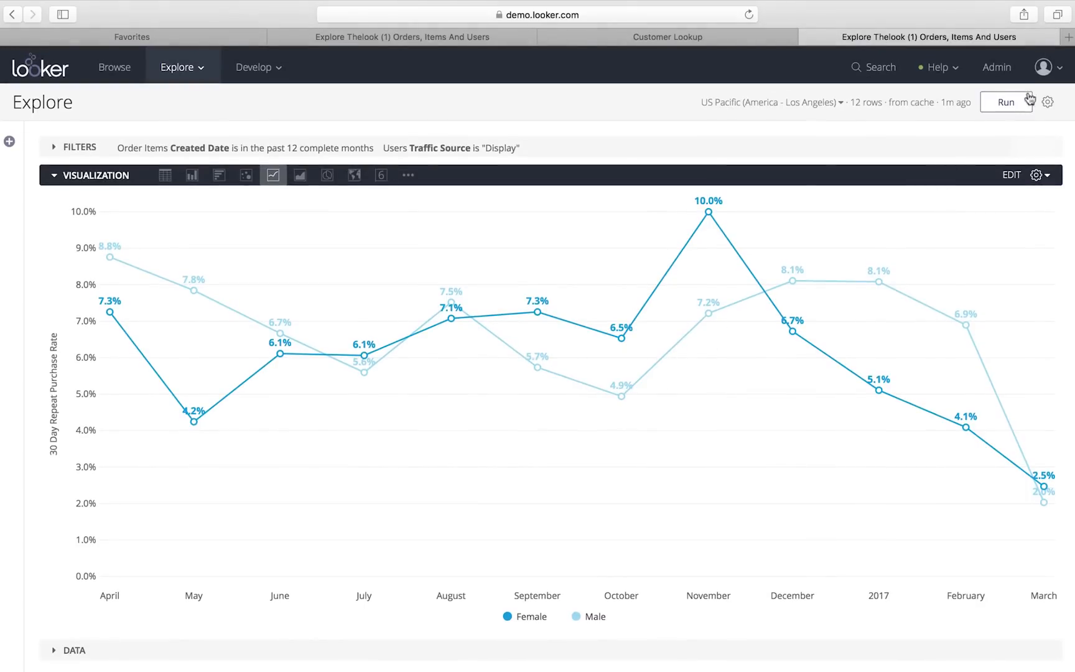
# - Save as a Look titled 'Repeat Purchases by Display Ad Users' under Shared > E-Commerce
pyautogui.click(1048, 102)
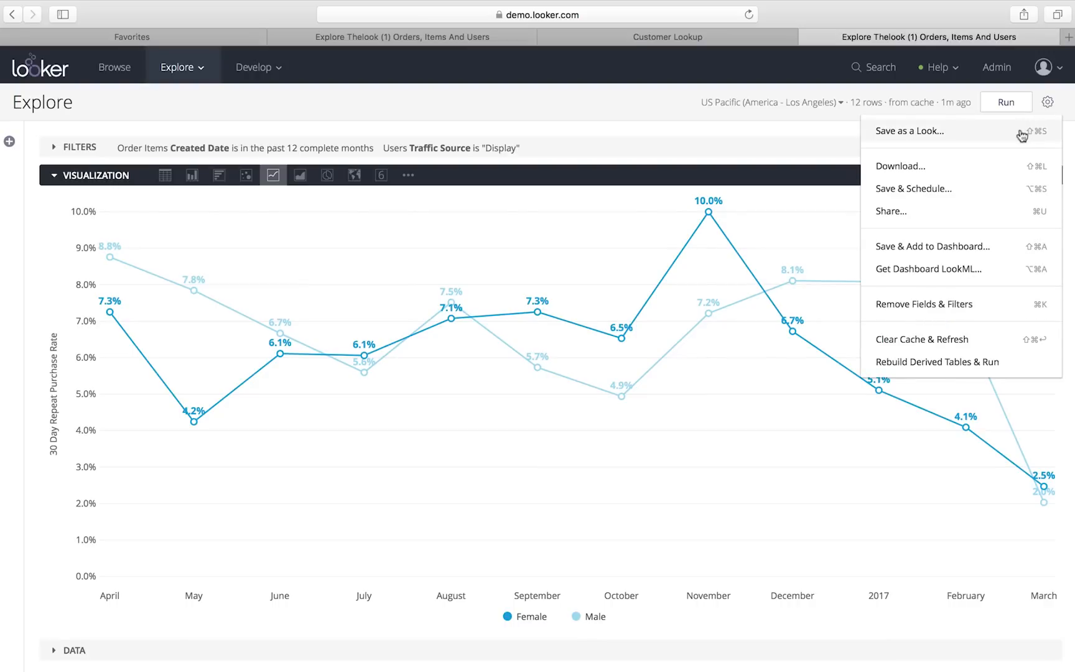
pyautogui.click(909, 131)
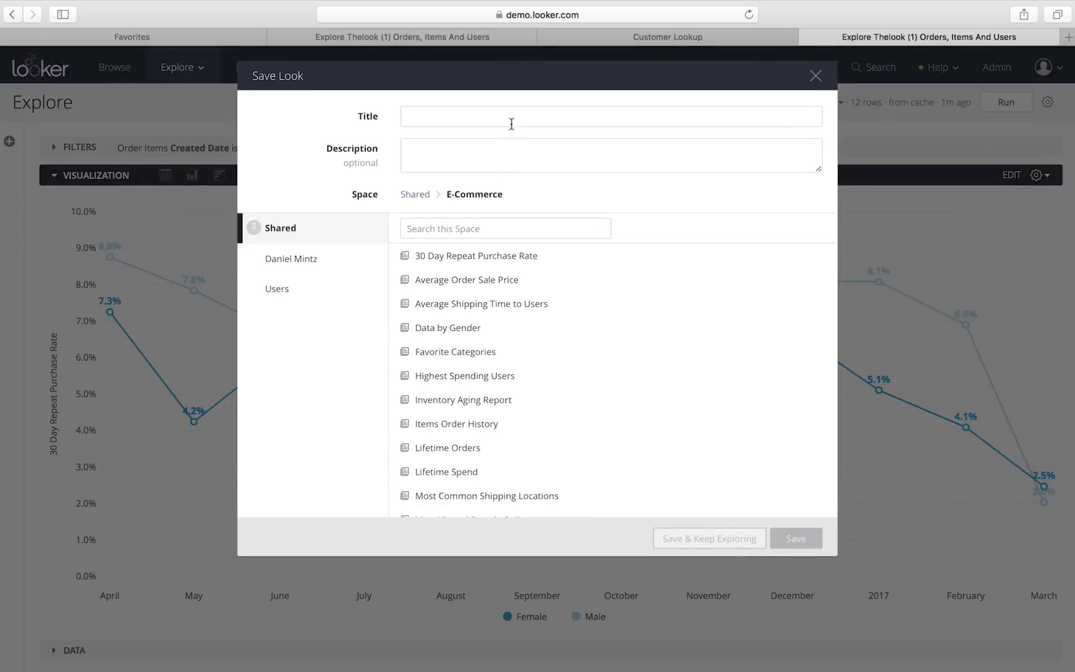
pyautogui.write('Repeat Purchases by Display')
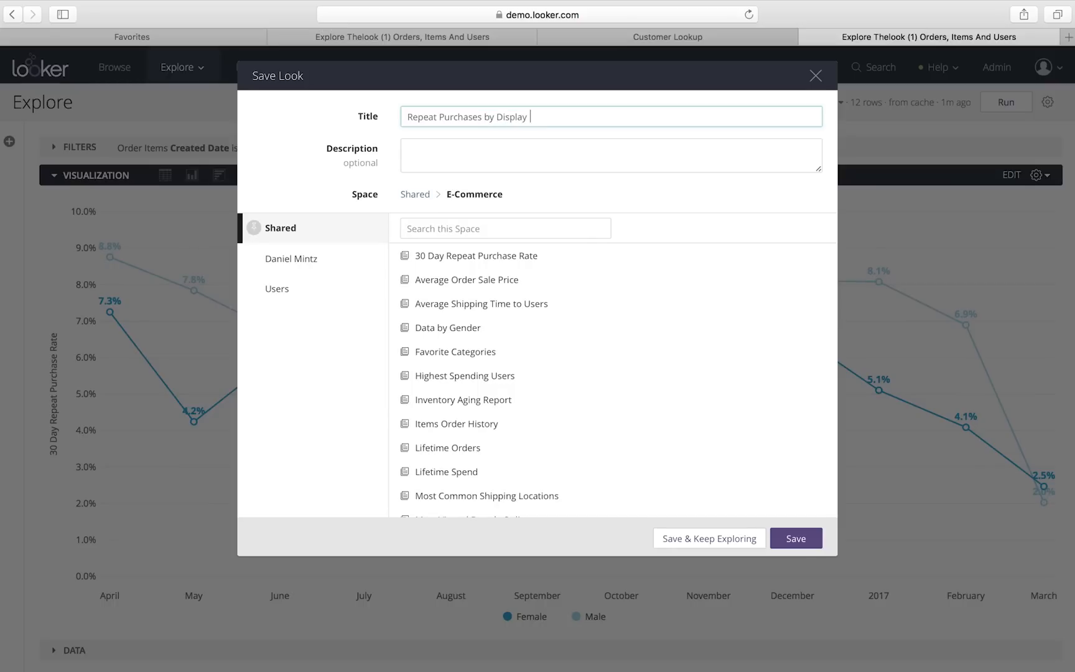
pyautogui.write('Ad Users')
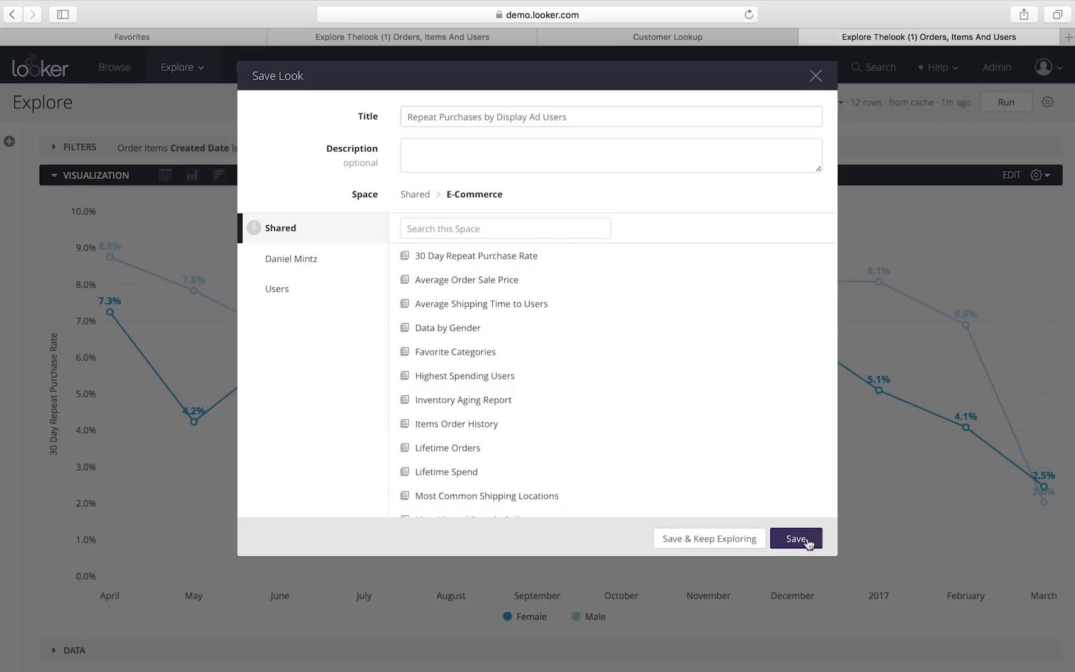
pyautogui.click(795, 539)
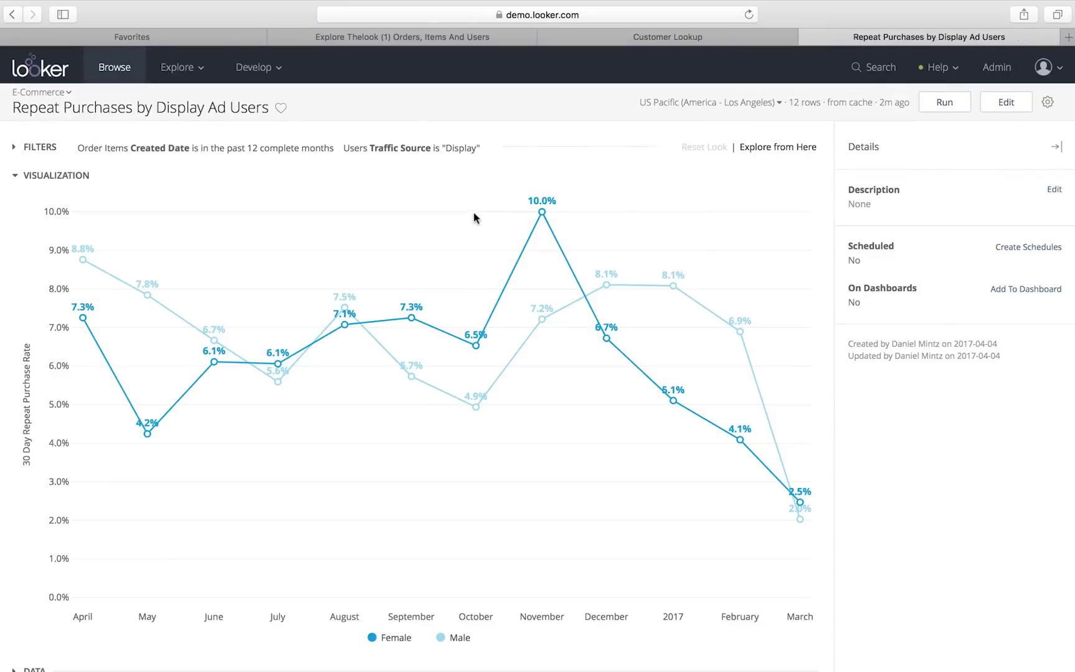
# - Create a monthly email schedule delivering the Look as inline visualizations and save it
pyautogui.click(1027, 247)
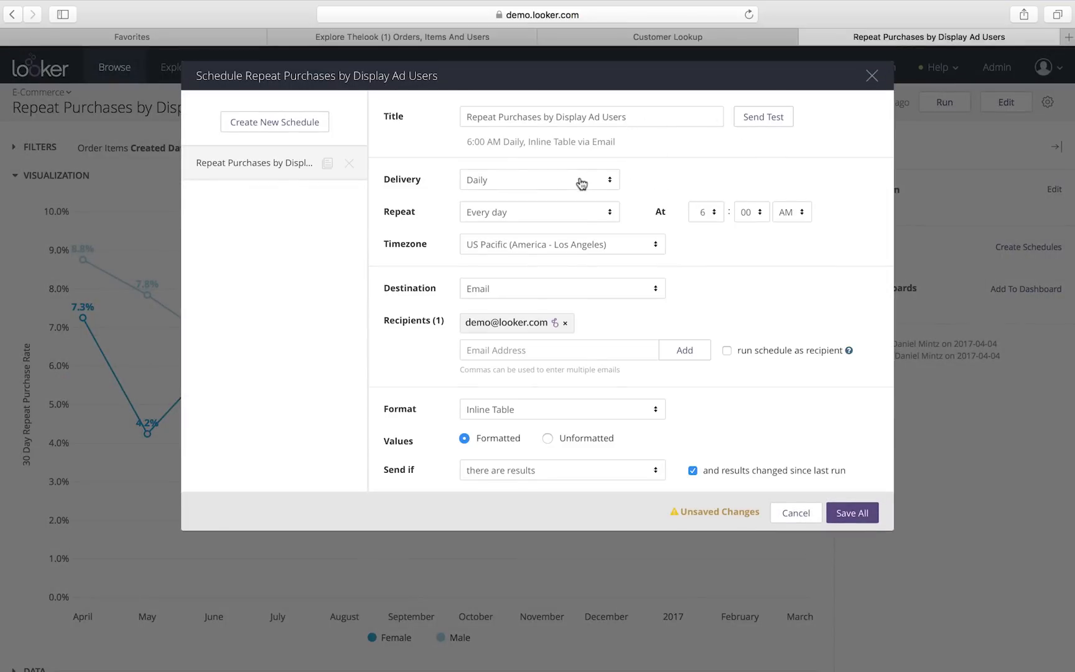
pyautogui.click(538, 179)
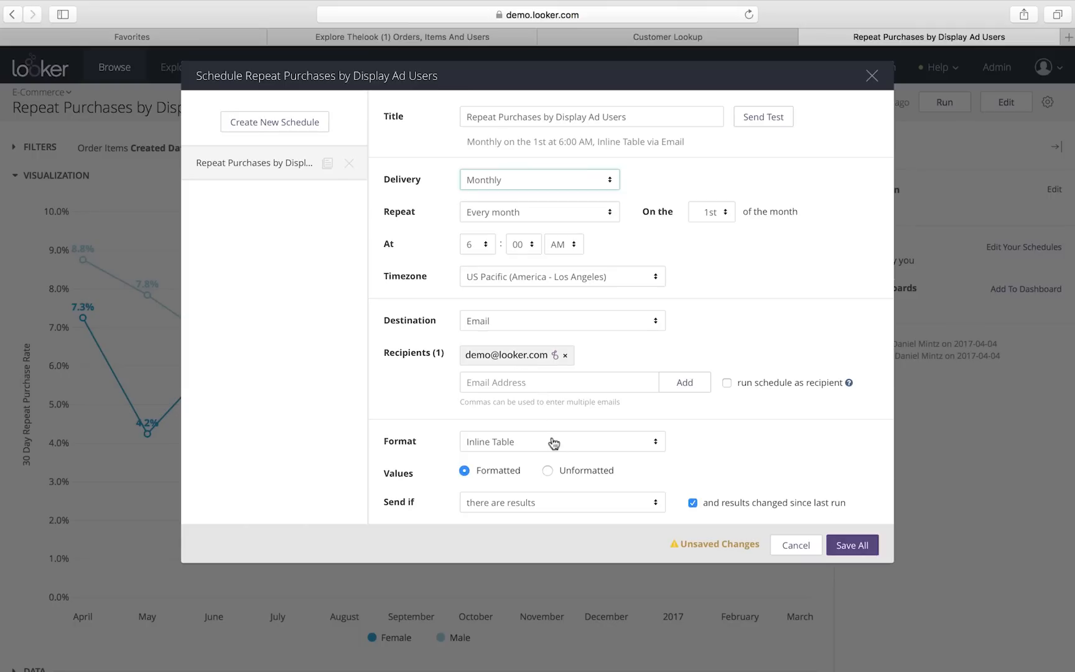
pyautogui.click(561, 441)
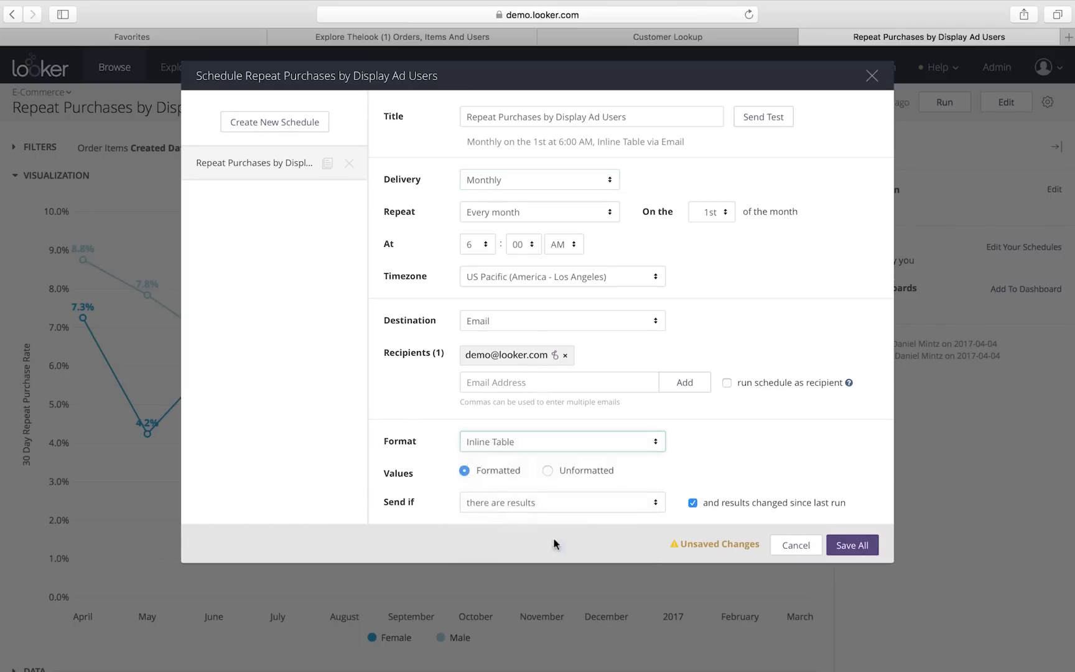
pyautogui.click(852, 545)
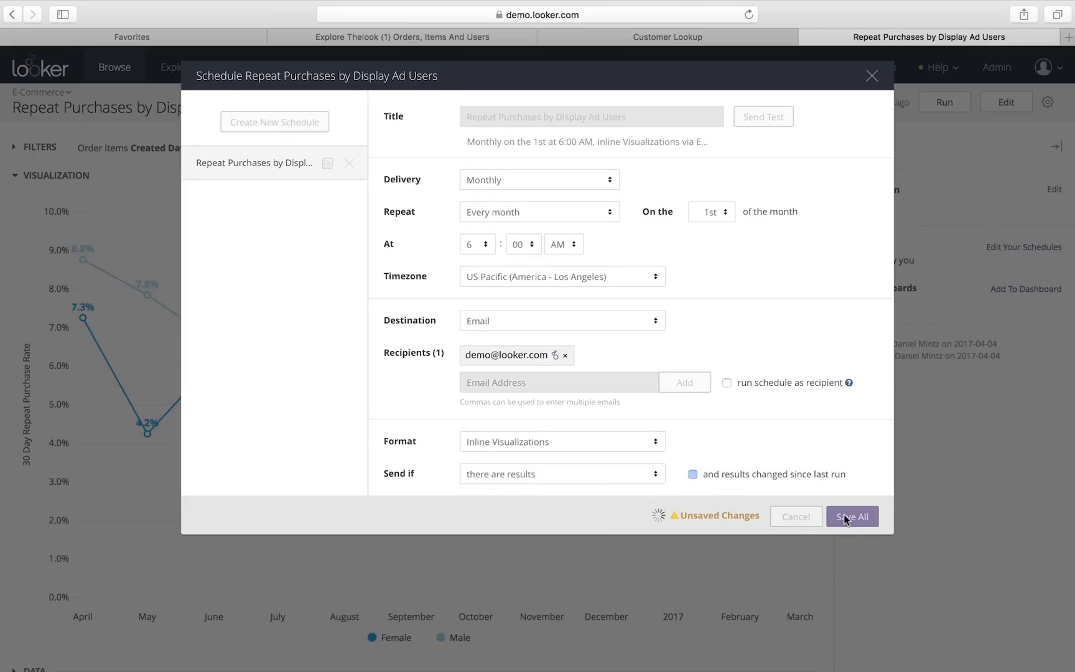
pyautogui.click(853, 517)
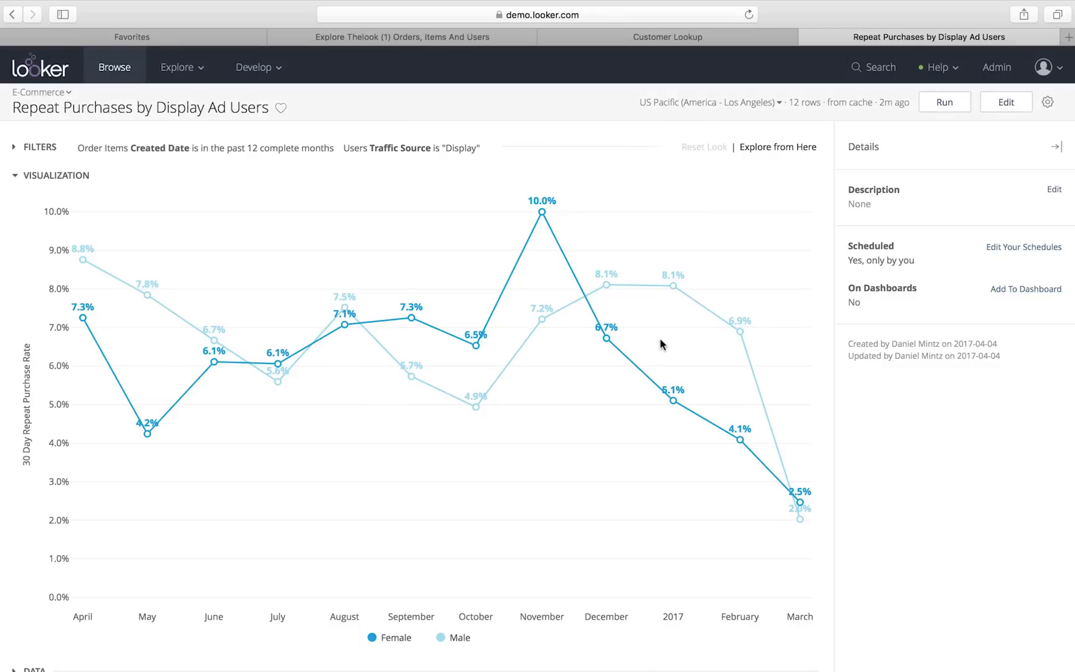
pyautogui.moveTo(404, 56)
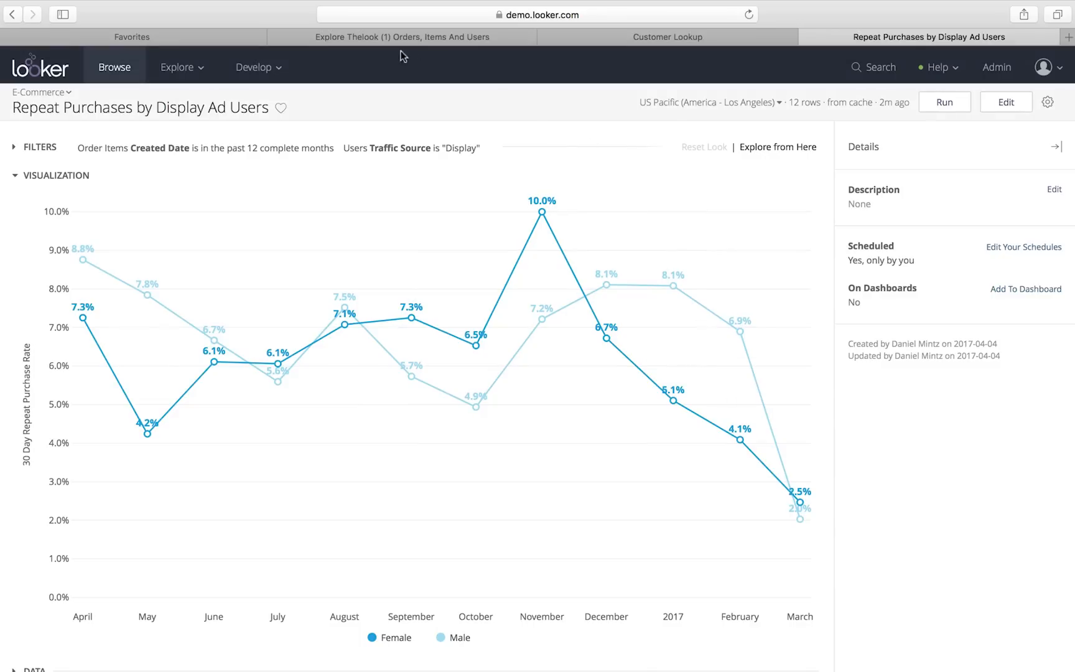
# - From the E-Commerce breadcrumb, switch to the Business Pulse dashboard
pyautogui.click(41, 93)
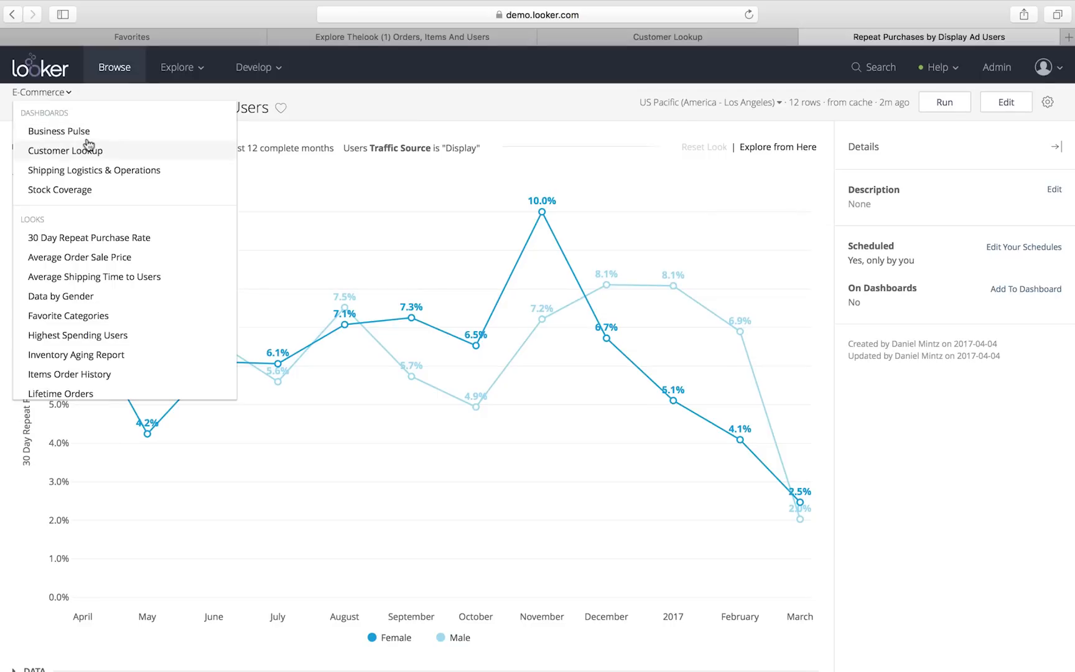
pyautogui.click(58, 130)
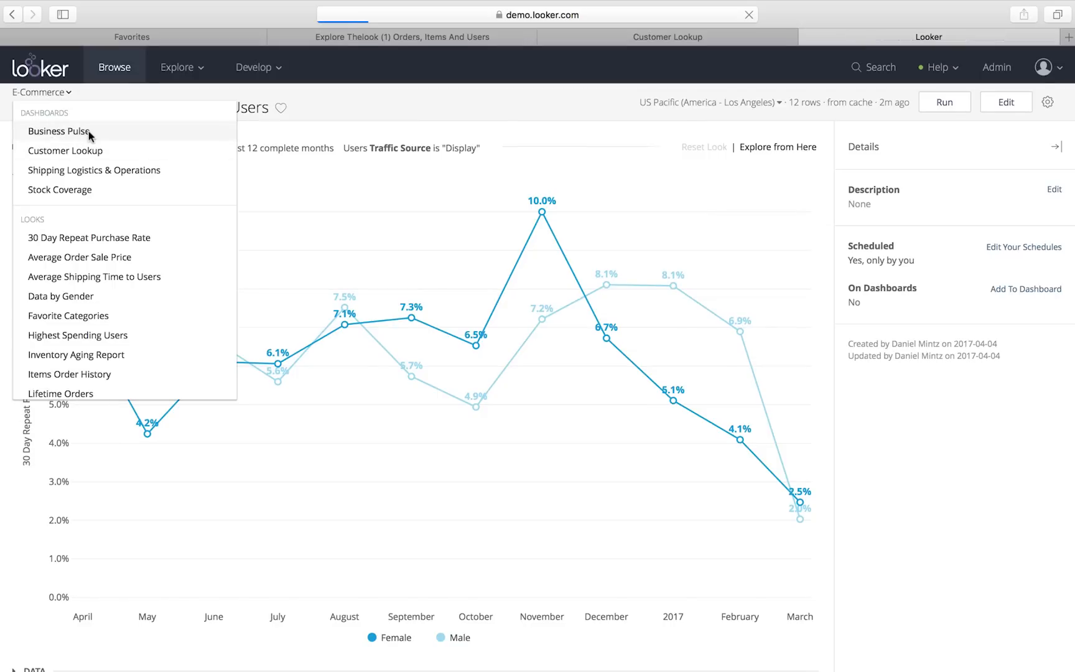
pyautogui.click(61, 130)
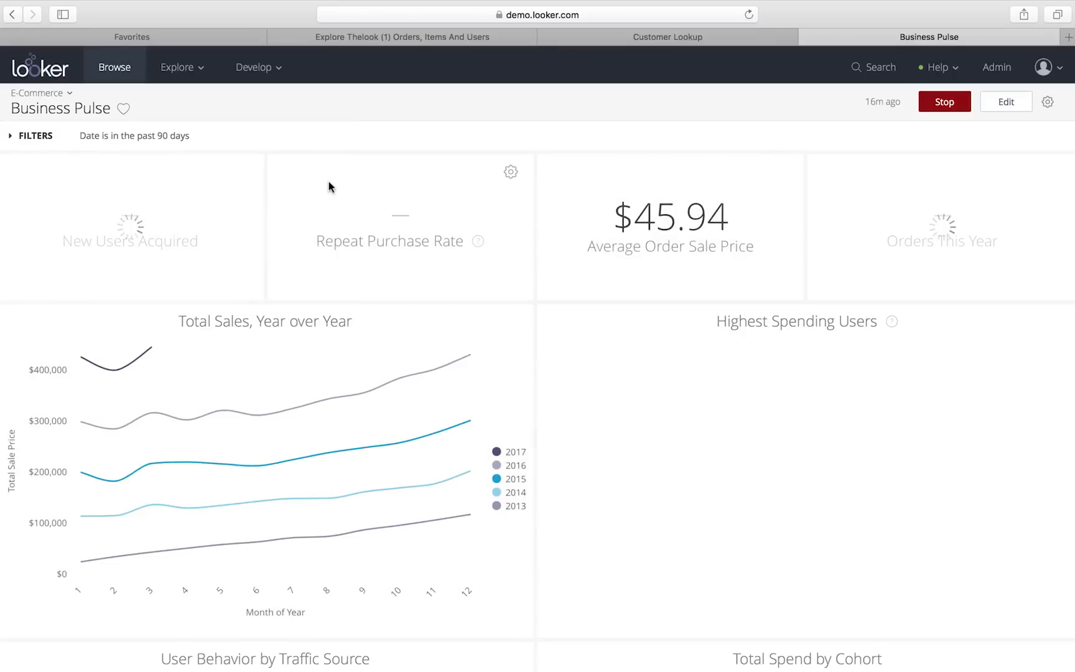